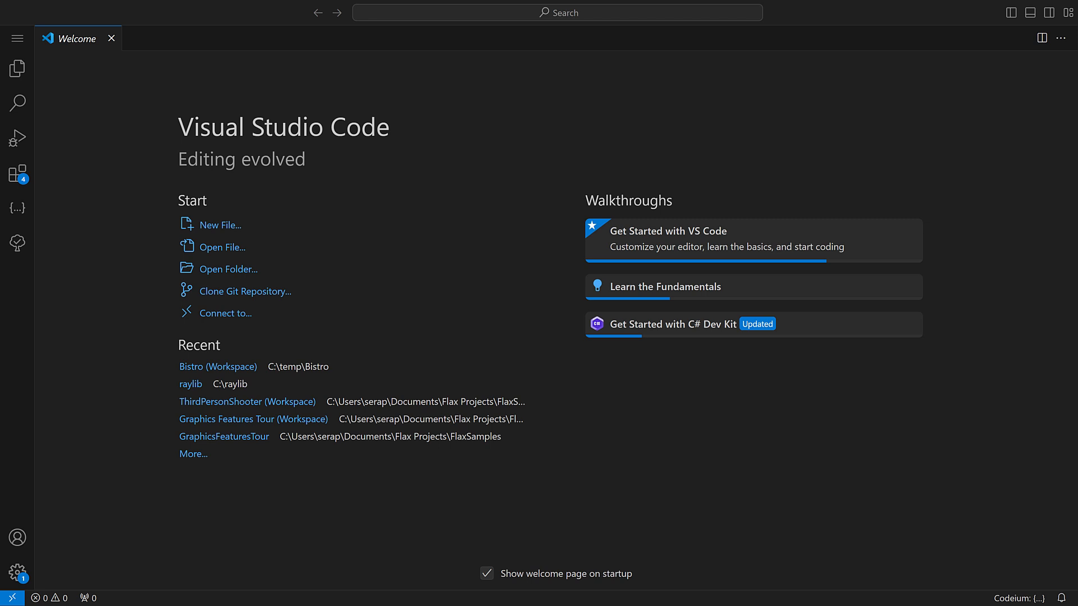
# Open the main menu to browse the Help commands, including Show Release Notes.
pyautogui.click(18, 38)
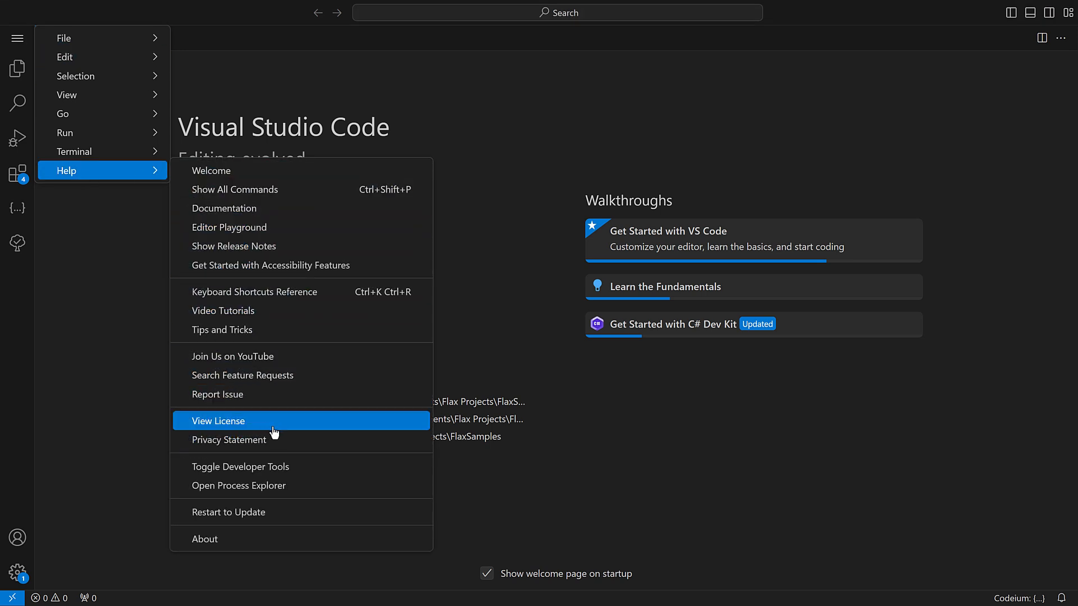
pyautogui.moveTo(230, 504)
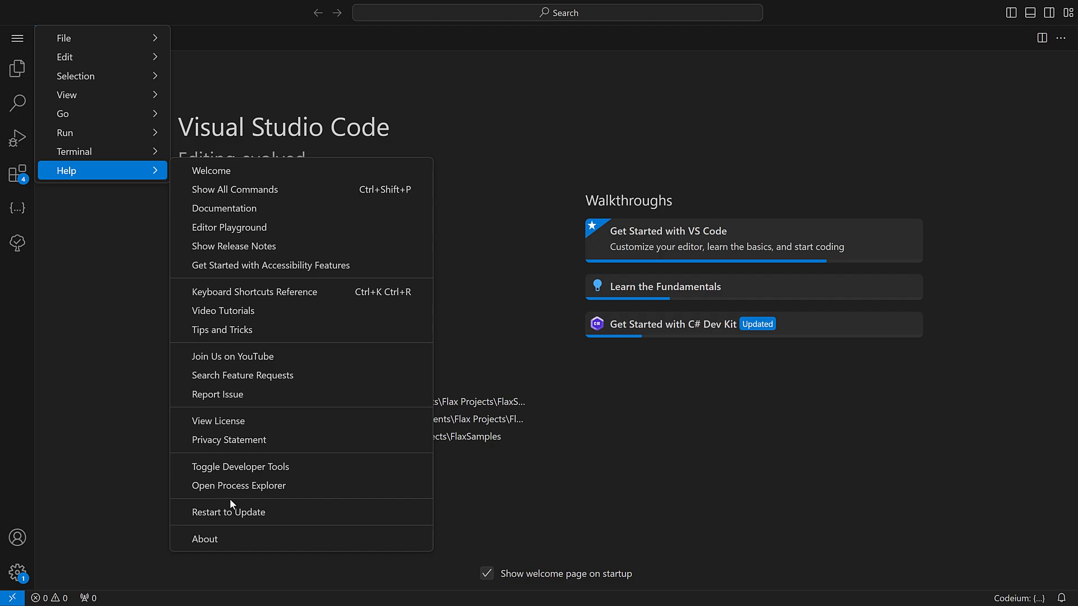
# Open the July 2024 (version 1.92) release notes page.
pyautogui.click(234, 246)
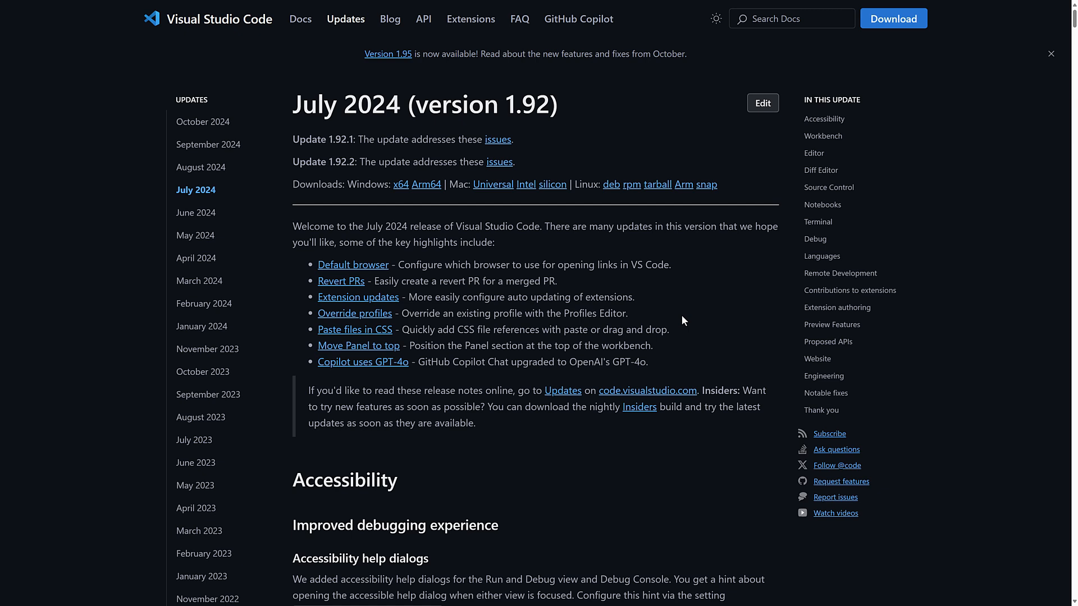
pyautogui.moveTo(543, 281)
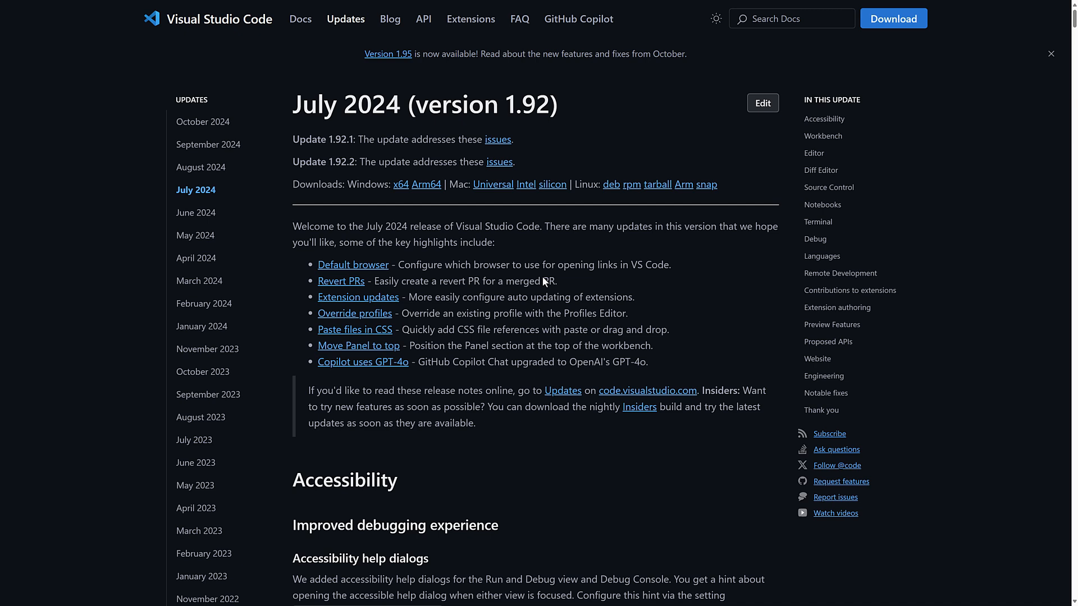
pyautogui.moveTo(397, 272)
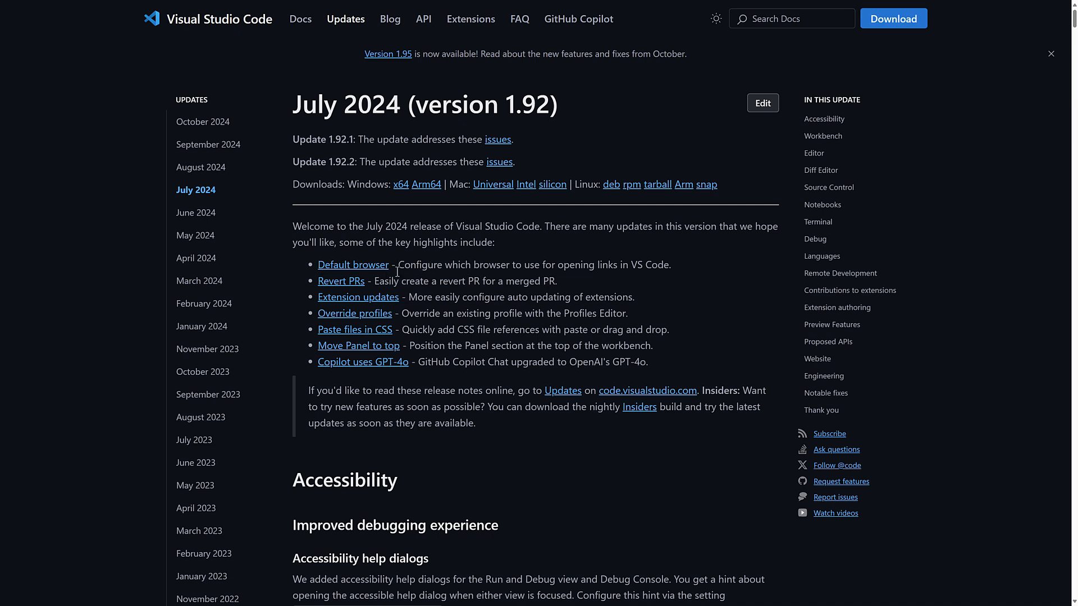
pyautogui.moveTo(358, 297)
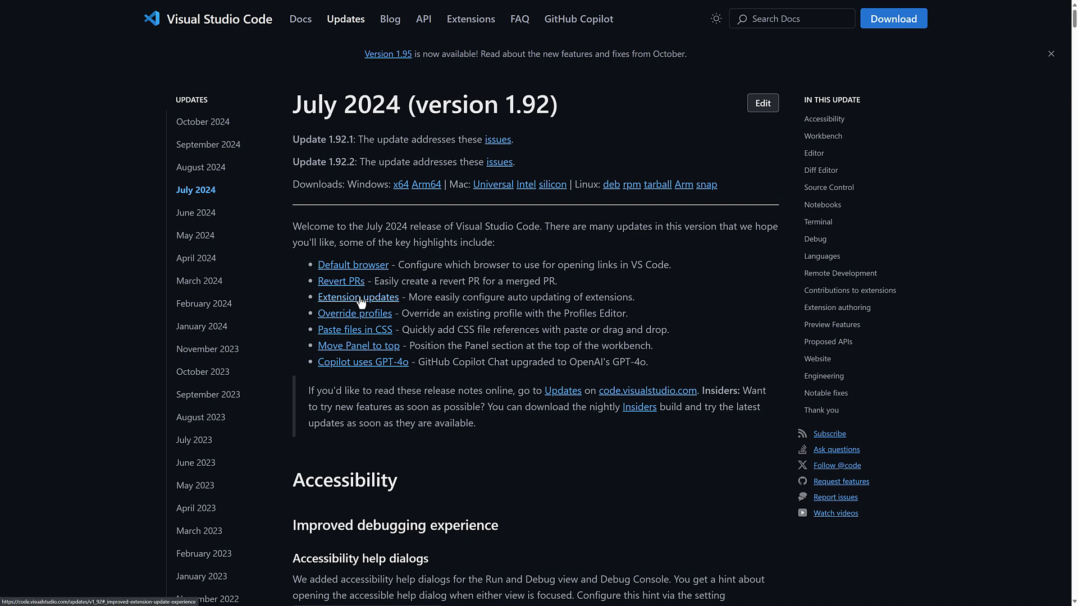
pyautogui.moveTo(355, 334)
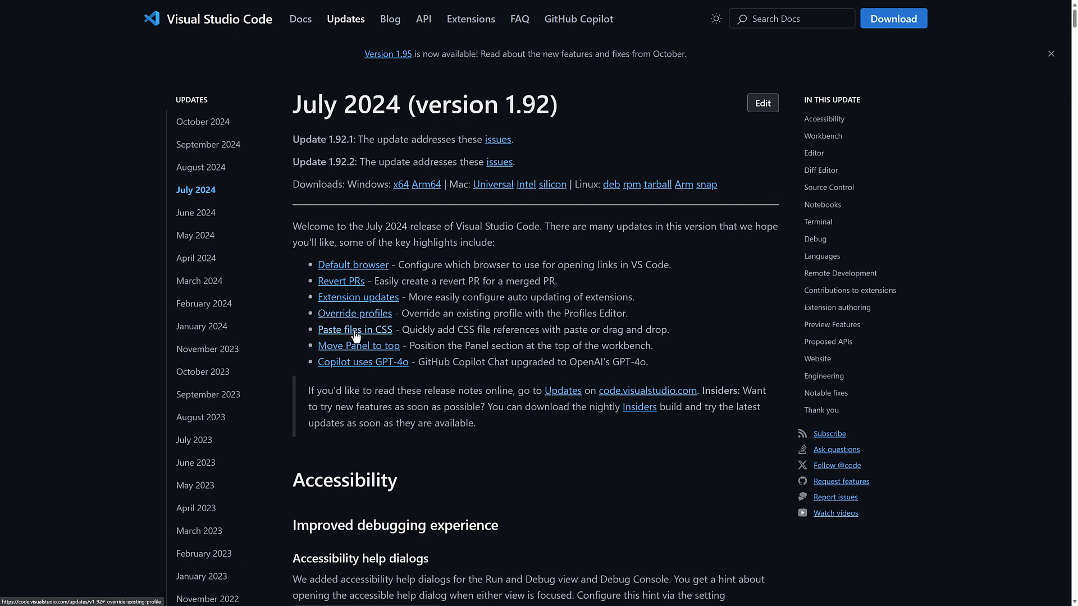
pyautogui.moveTo(344, 357)
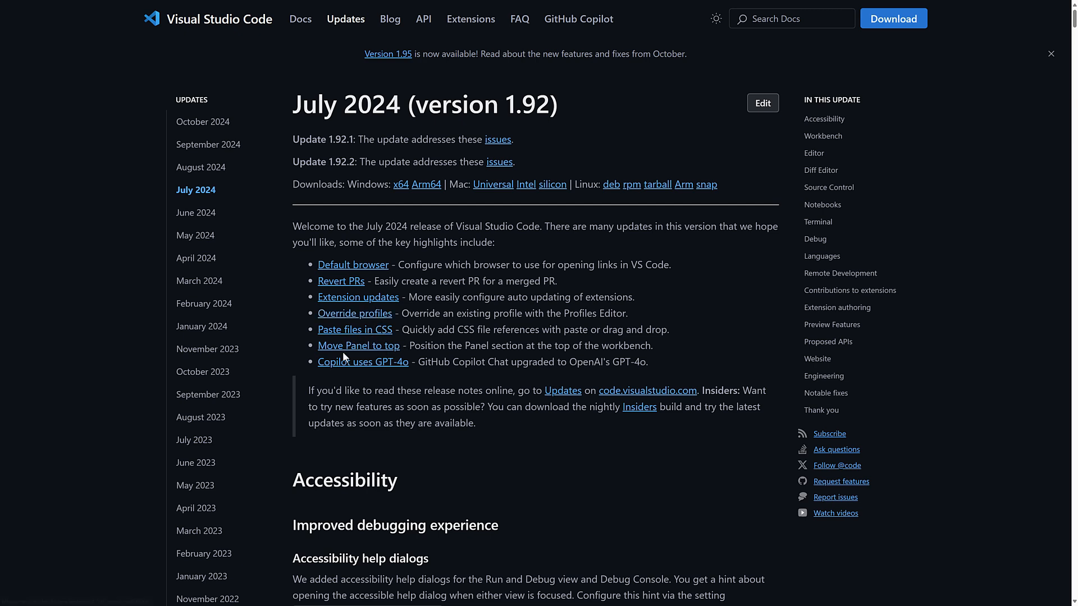
pyautogui.moveTo(414, 374)
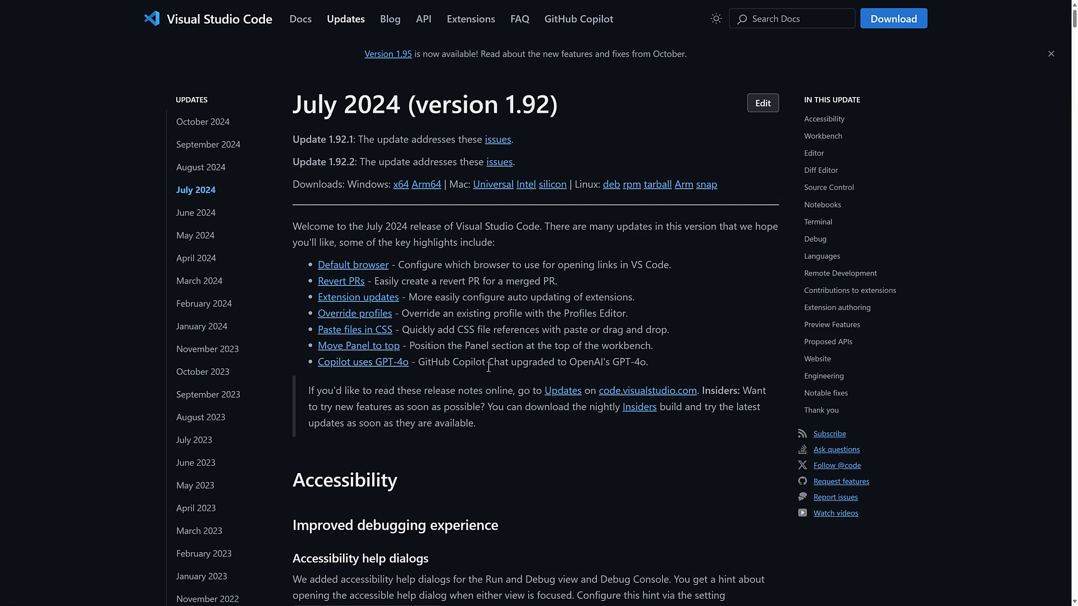
pyautogui.moveTo(665, 354)
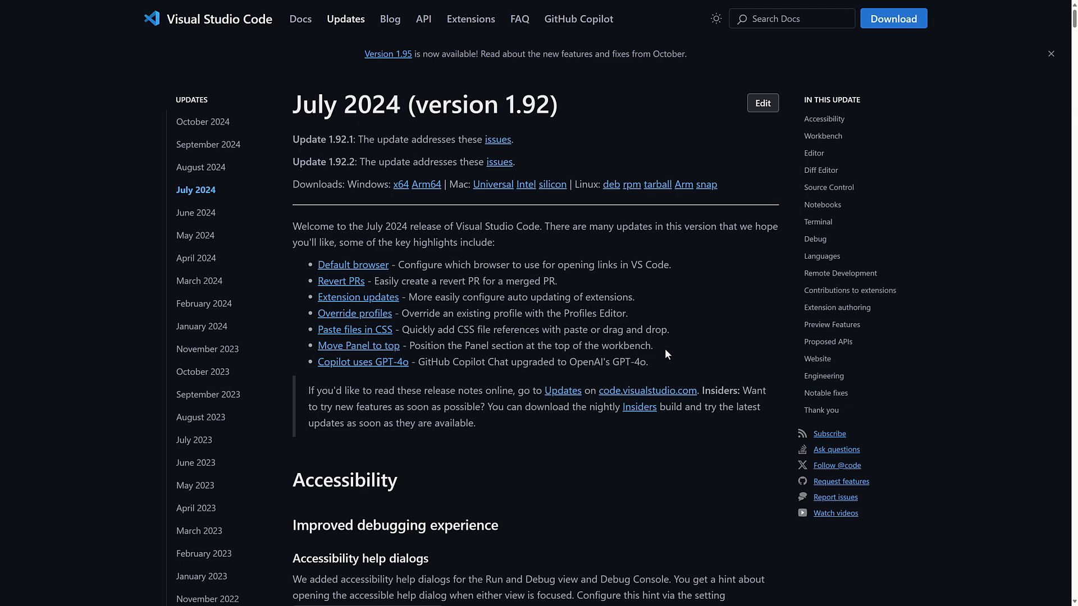
# Select August 2024 in the Updates sidebar to view version 1.93 notes.
pyautogui.click(202, 166)
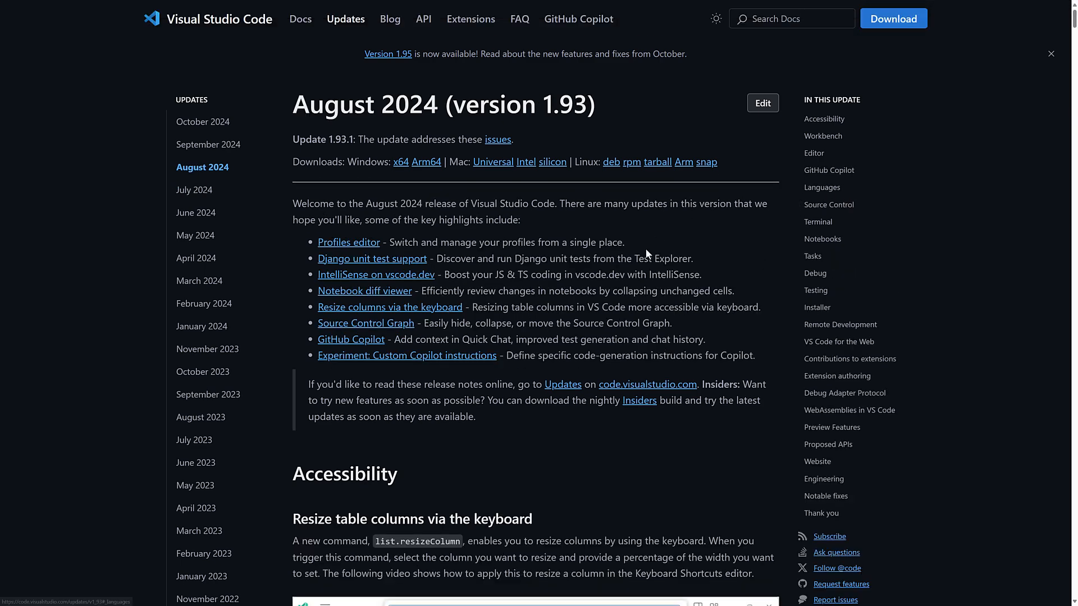
pyautogui.moveTo(350, 264)
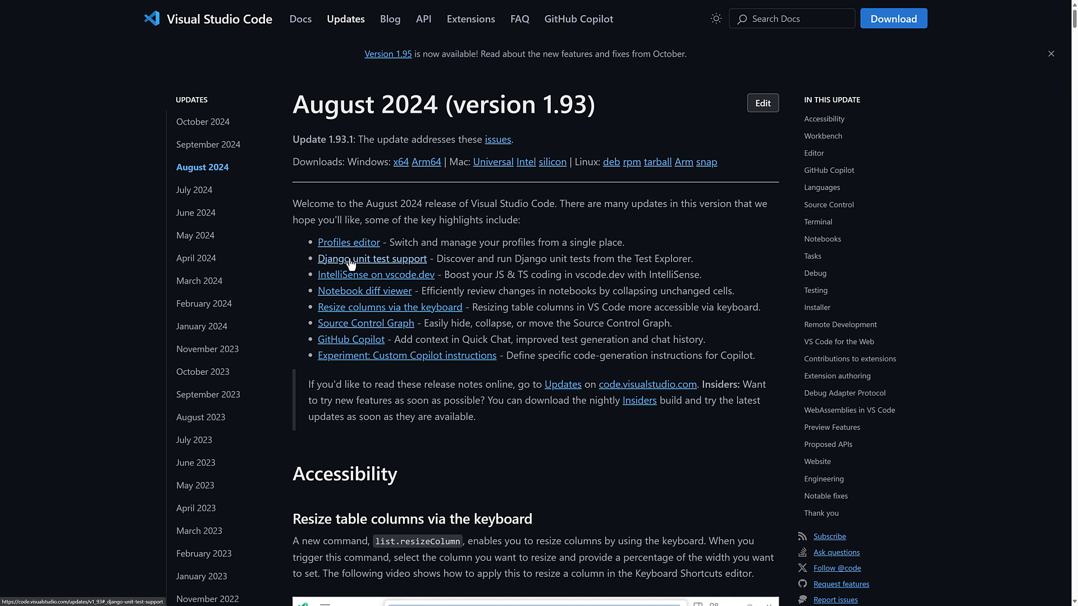
pyautogui.moveTo(349, 294)
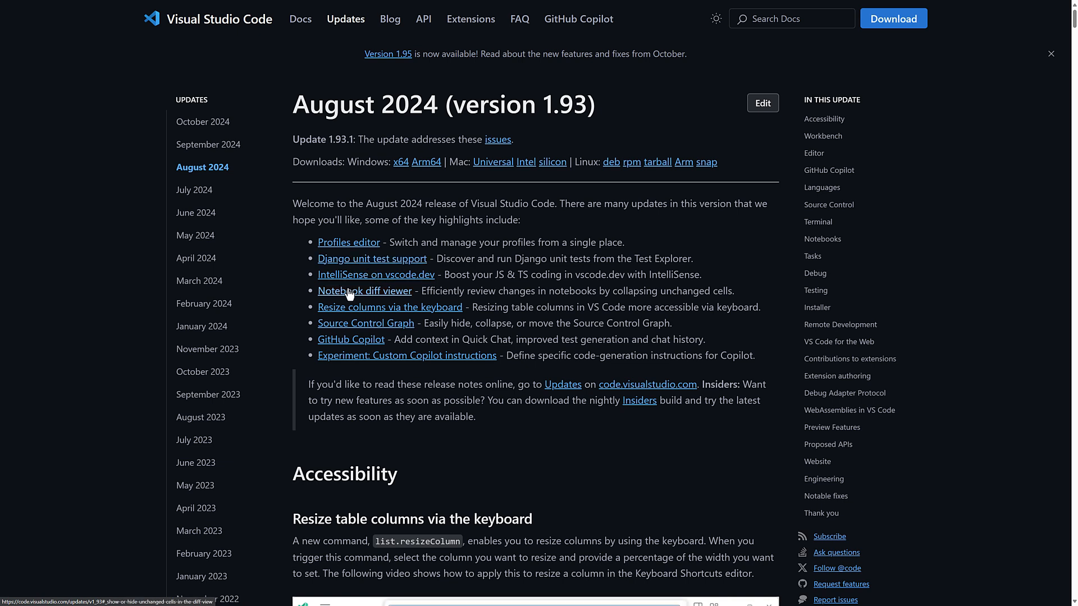
pyautogui.moveTo(351, 339)
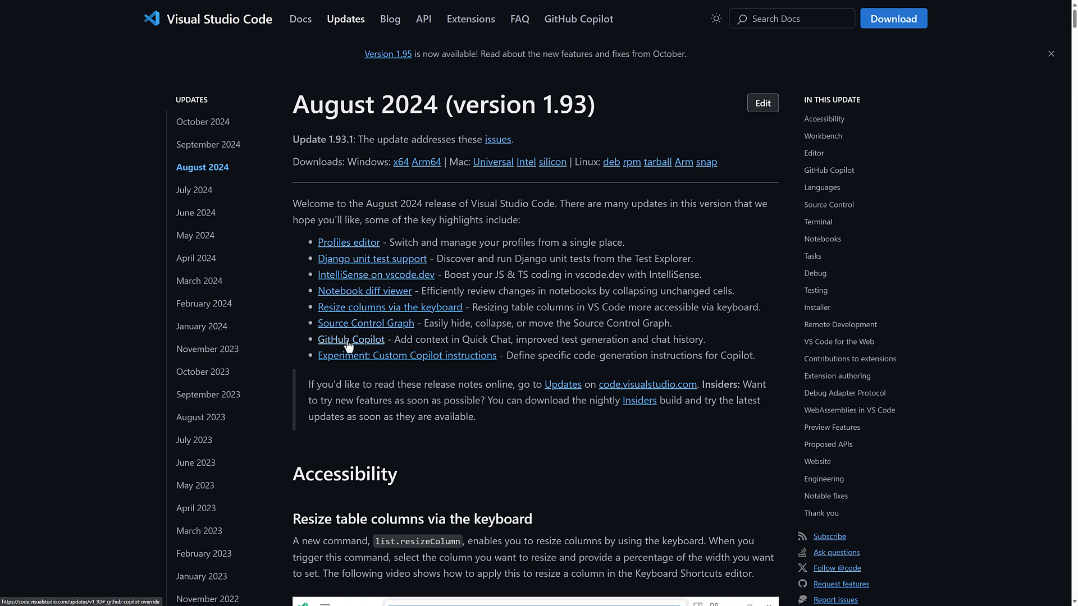
pyautogui.moveTo(413, 357)
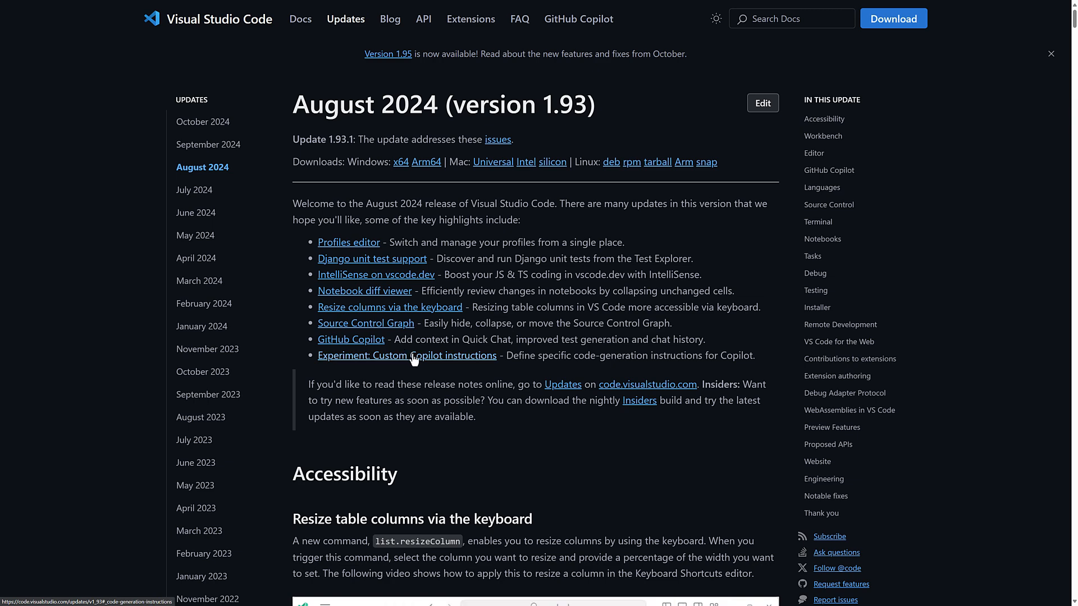
pyautogui.moveTo(530, 302)
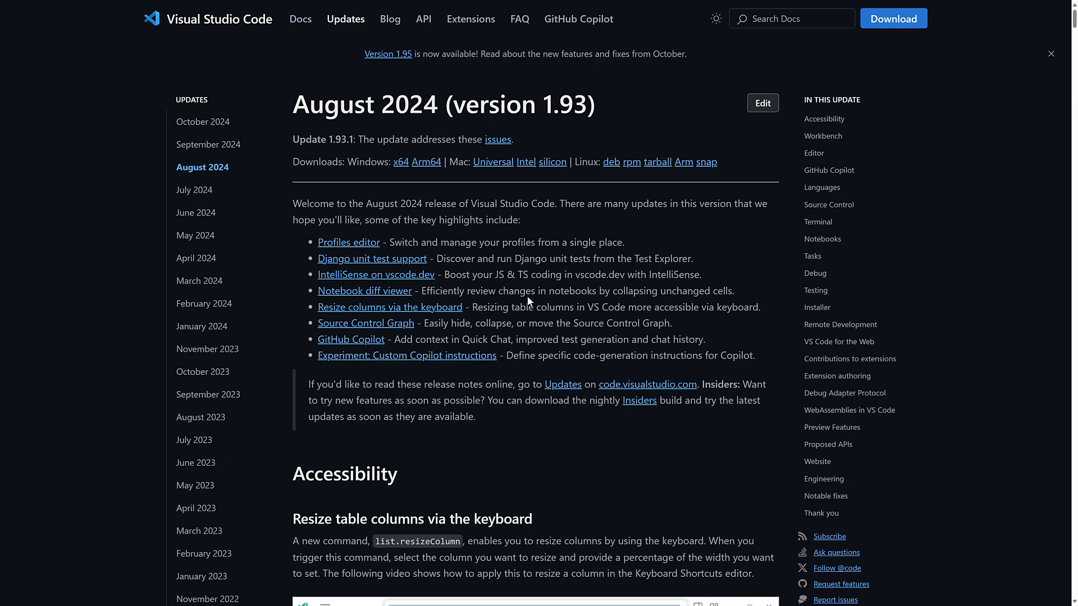
# Select September 2024 in the Updates sidebar to view version 1.94 notes.
pyautogui.click(208, 144)
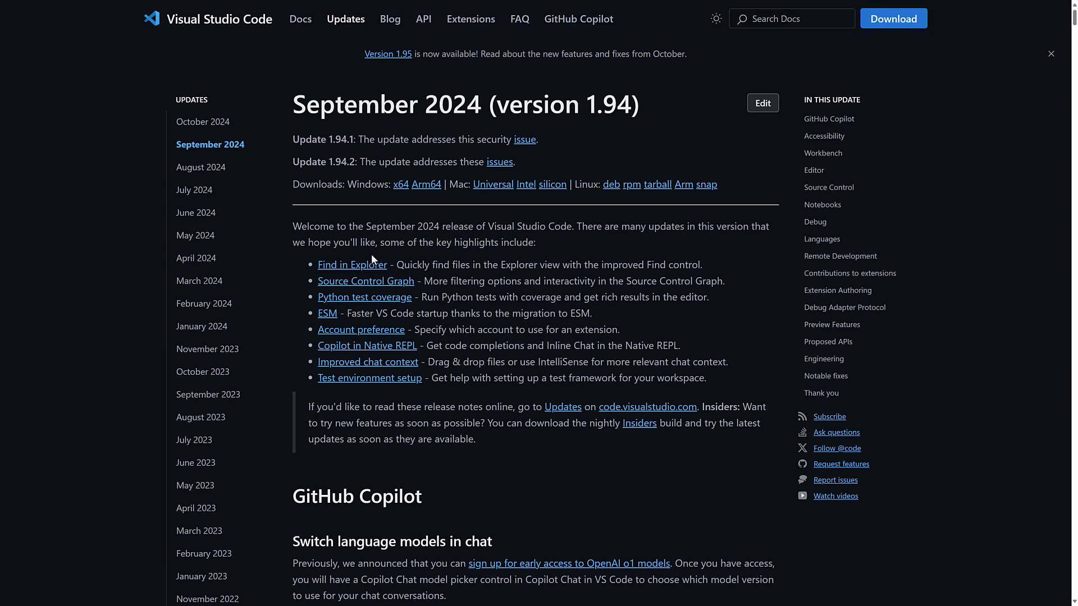
pyautogui.moveTo(365, 304)
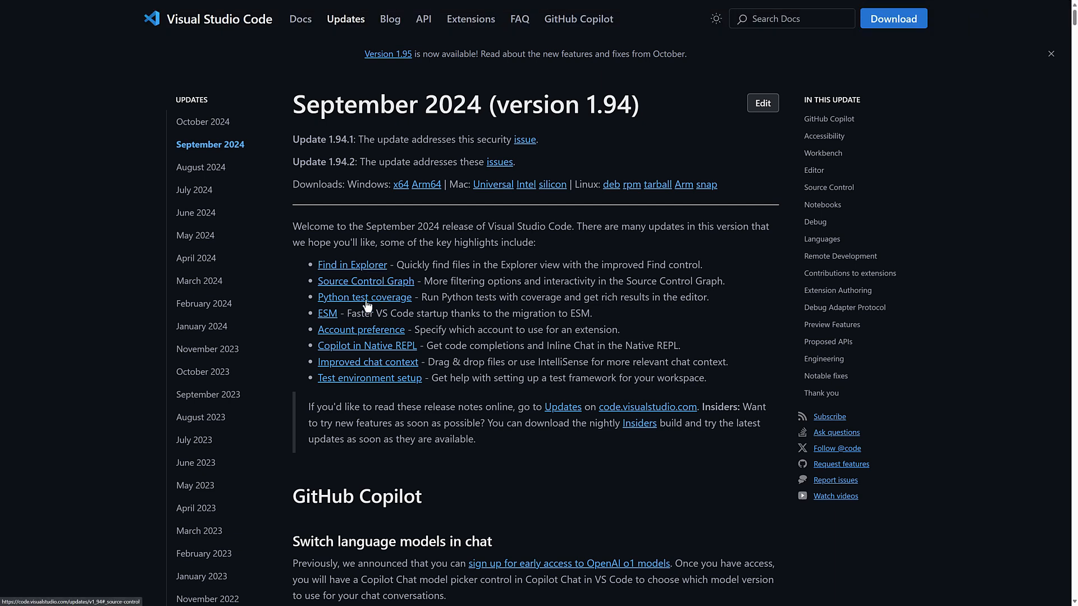
pyautogui.moveTo(327, 313)
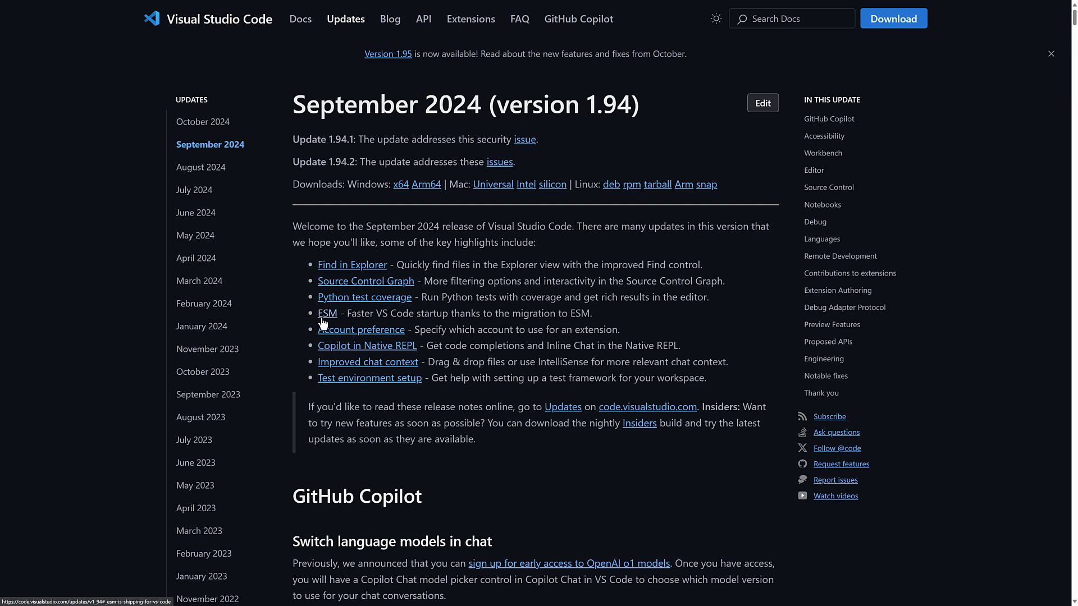
pyautogui.moveTo(327, 313)
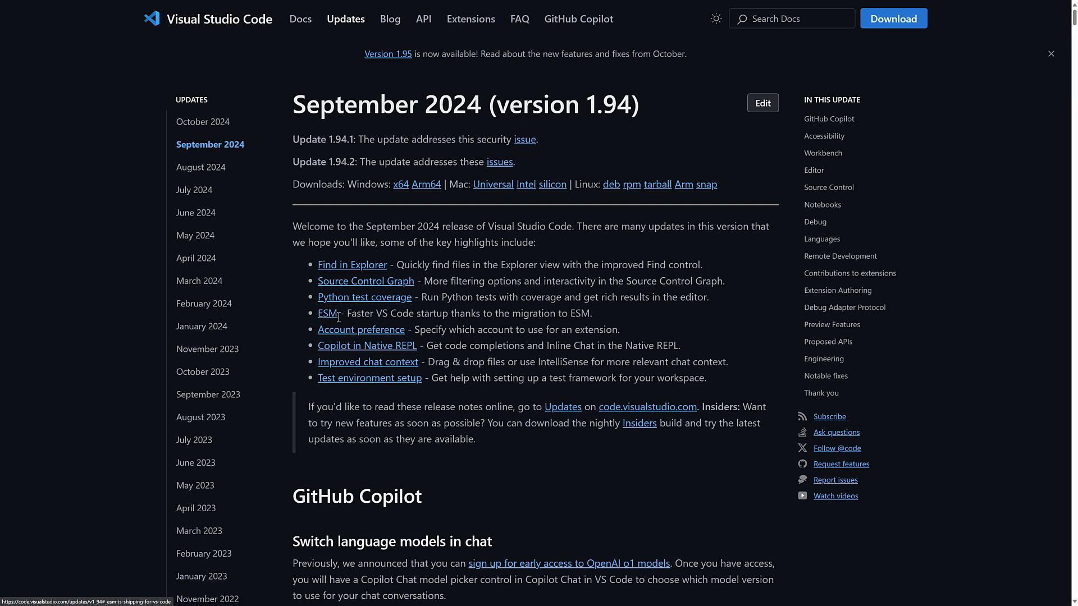
pyautogui.moveTo(432, 310)
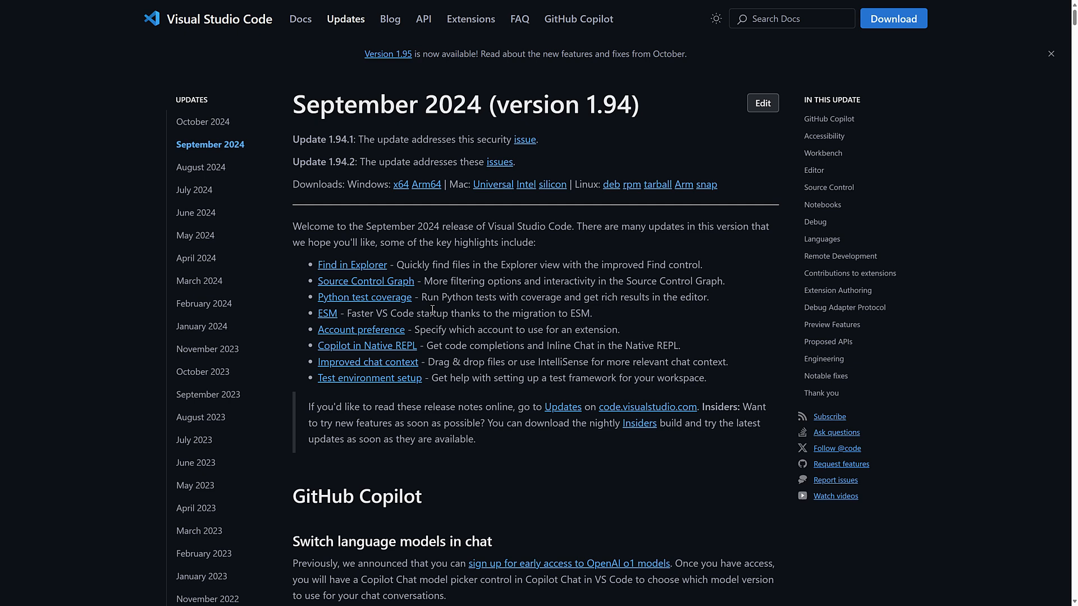
pyautogui.moveTo(376, 342)
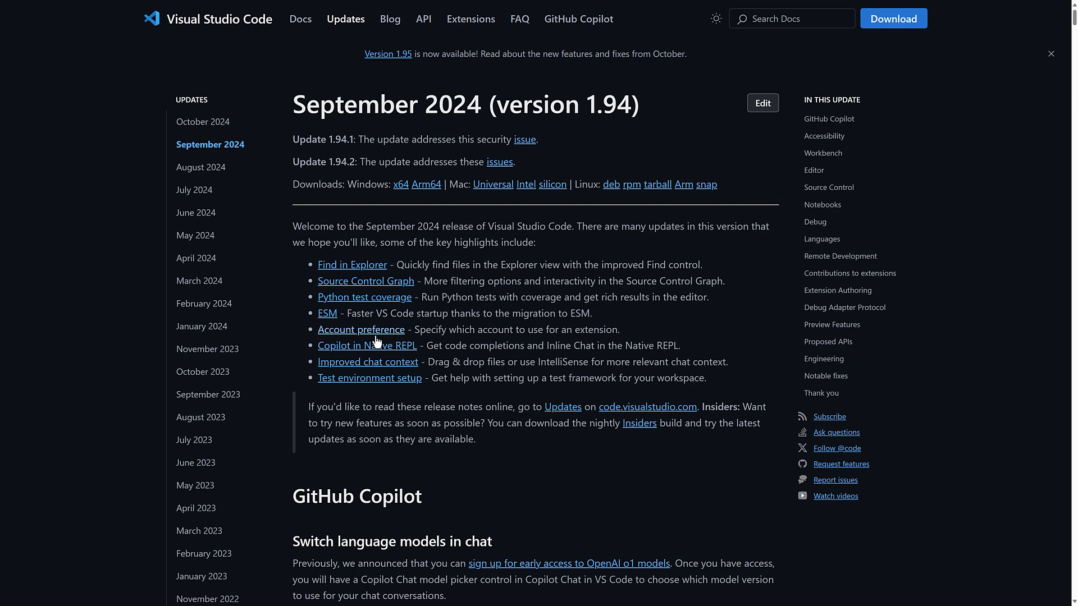
pyautogui.moveTo(368, 362)
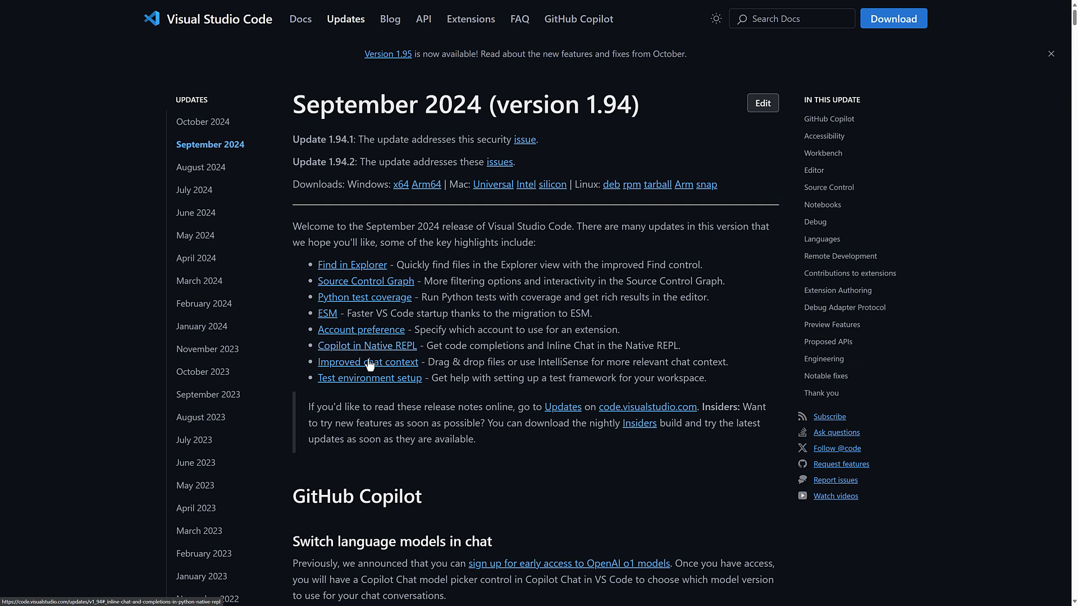
pyautogui.moveTo(486, 362)
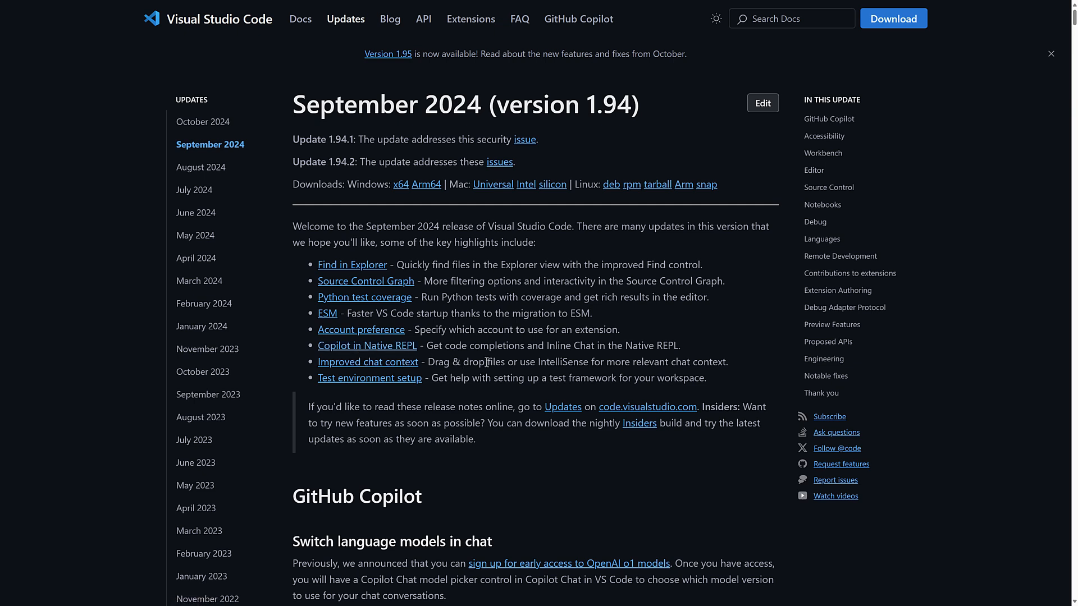
pyautogui.moveTo(484, 342)
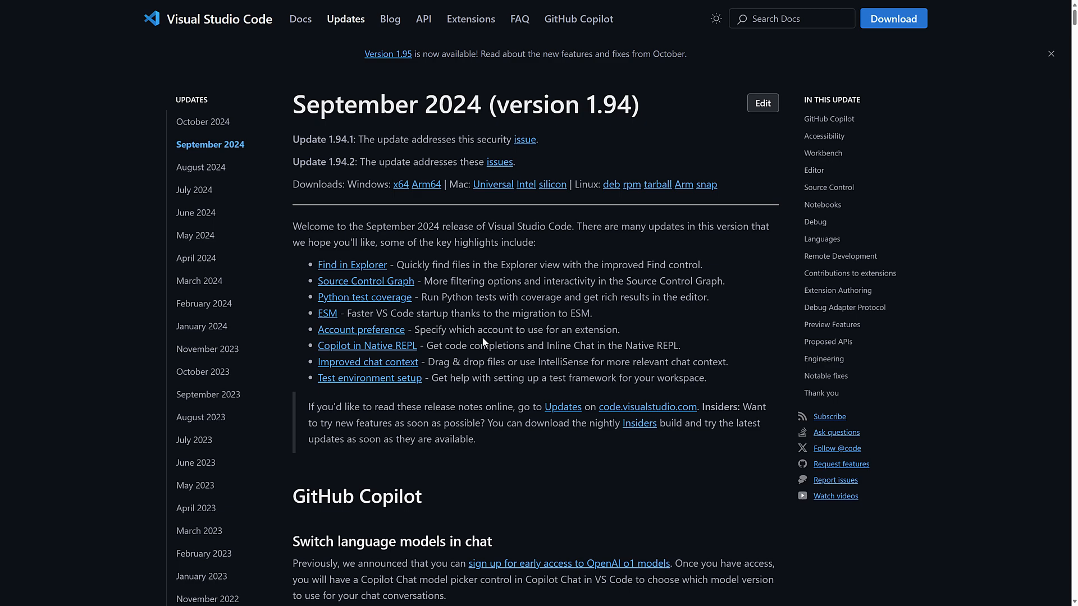
# Select October 2024 in the Updates sidebar to view version 1.95 notes.
pyautogui.click(203, 122)
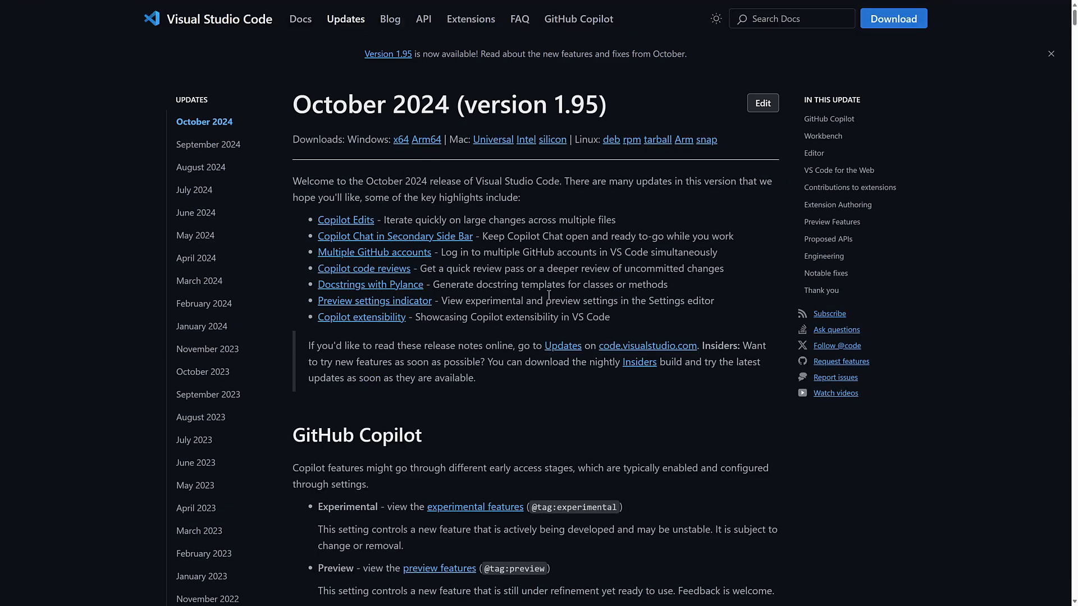
pyautogui.moveTo(327, 215)
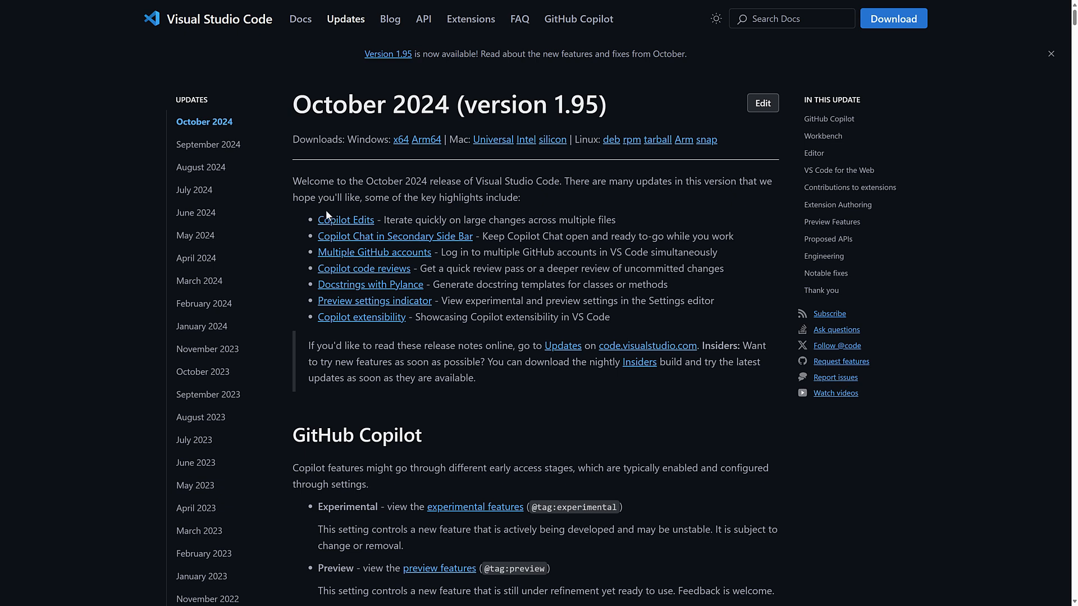
pyautogui.moveTo(364, 268)
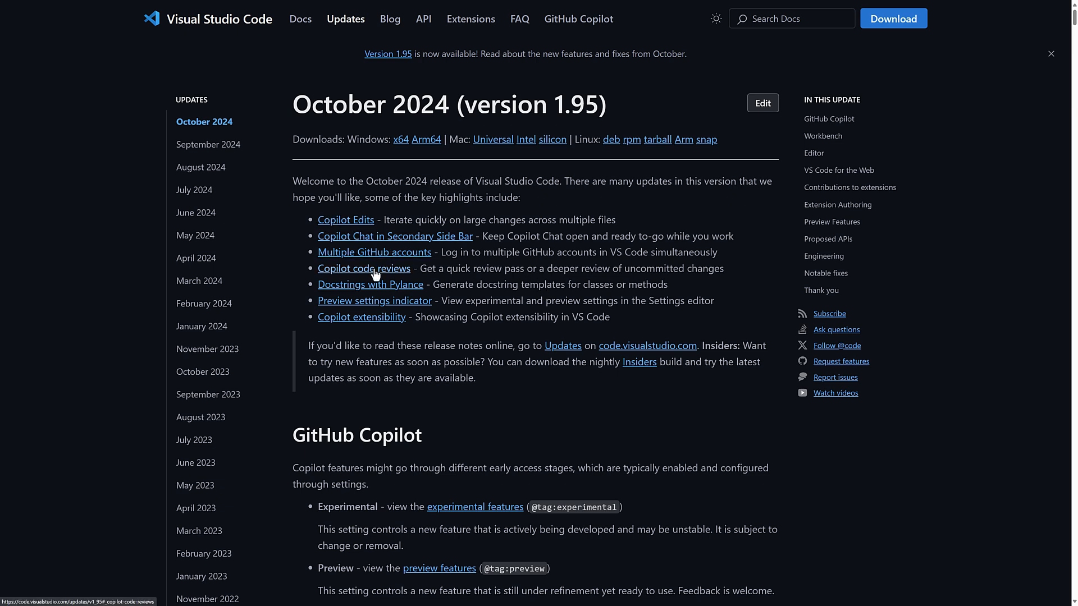
pyautogui.moveTo(370, 321)
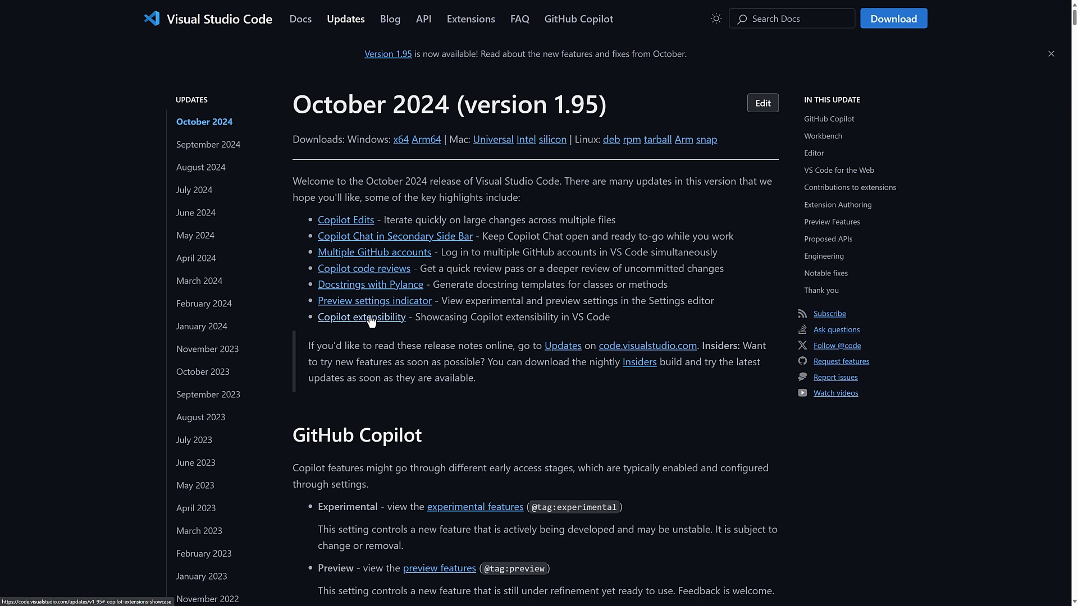
pyautogui.moveTo(410, 104)
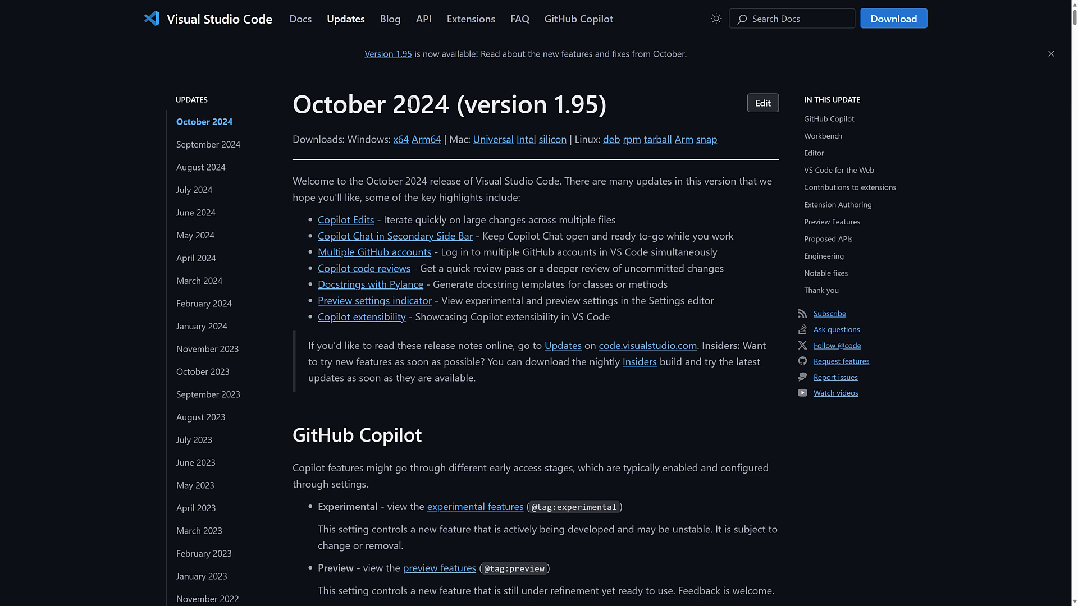
pyautogui.moveTo(356, 233)
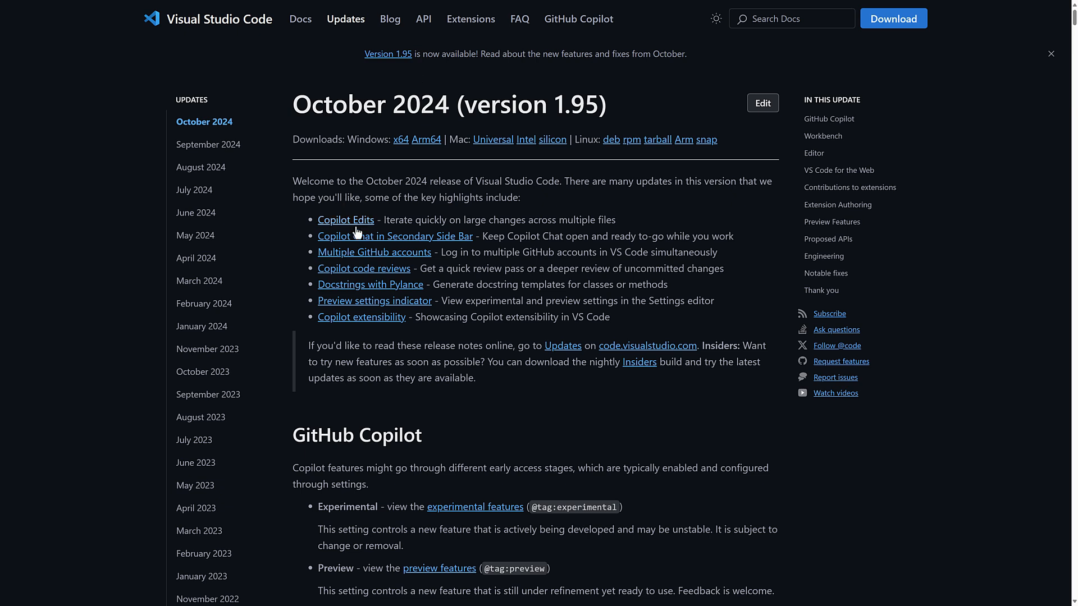
pyautogui.moveTo(370, 285)
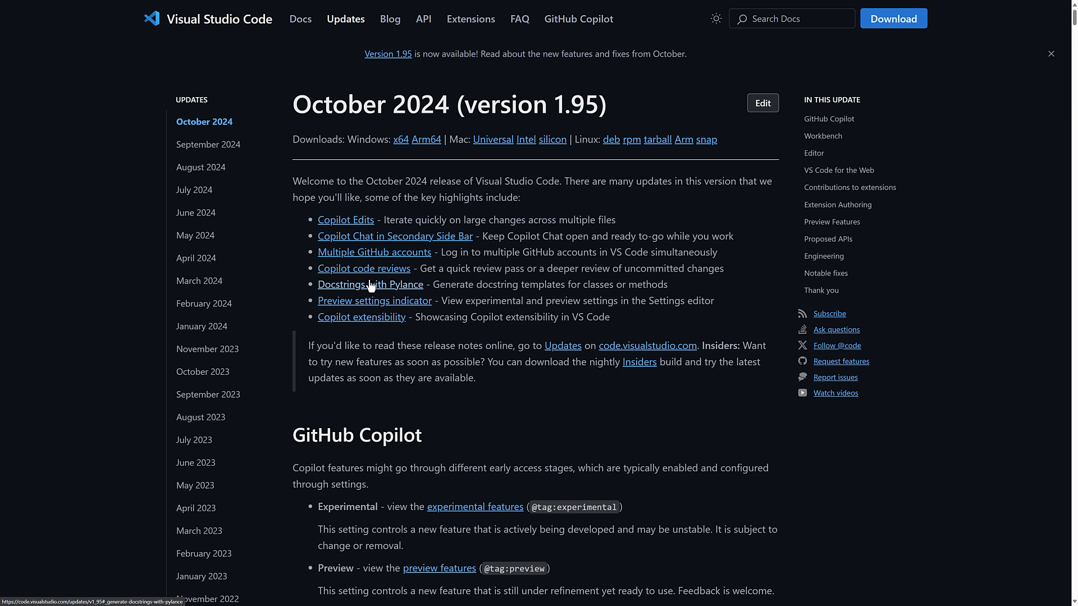
pyautogui.moveTo(374, 301)
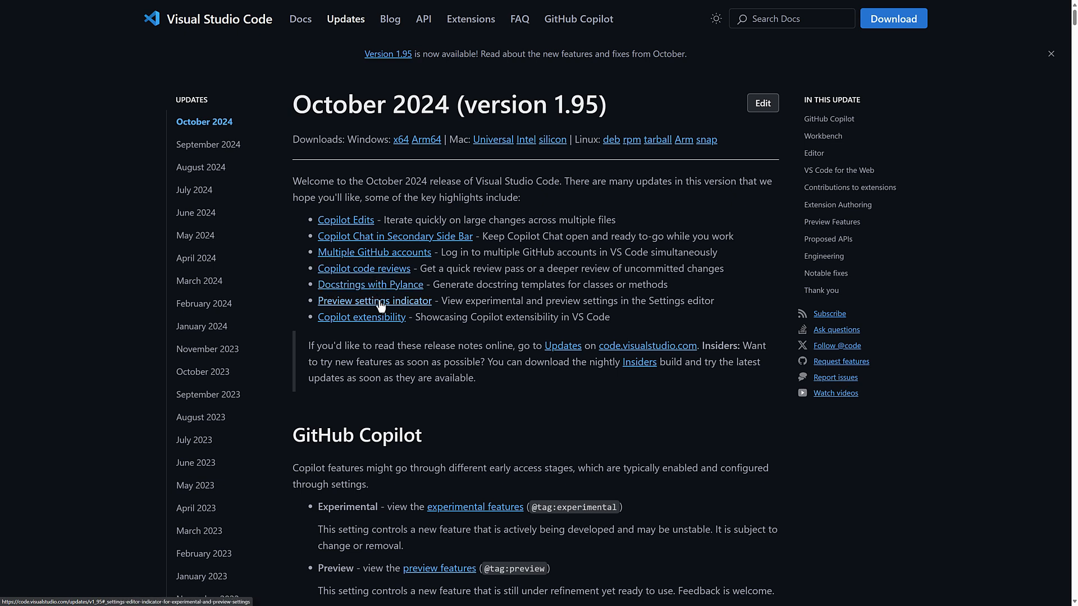
pyautogui.moveTo(374, 251)
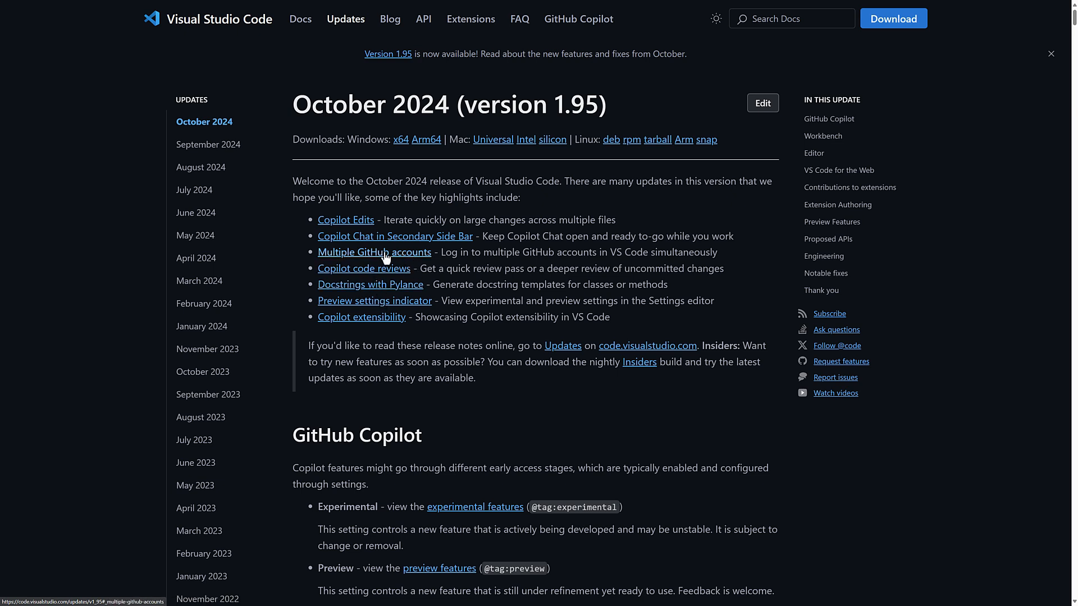
pyautogui.moveTo(349, 234)
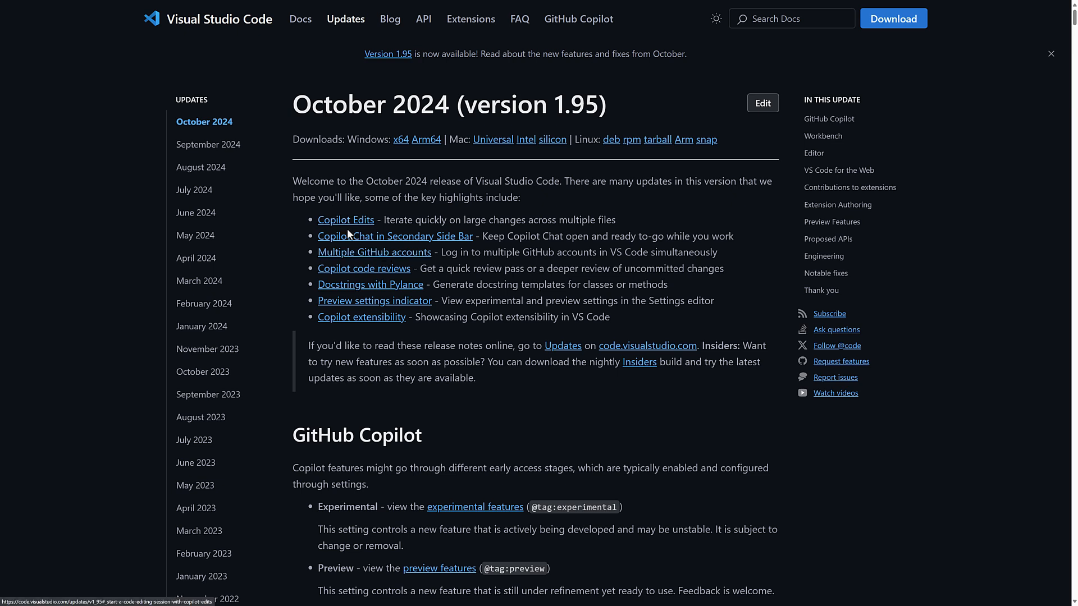
pyautogui.moveTo(361, 316)
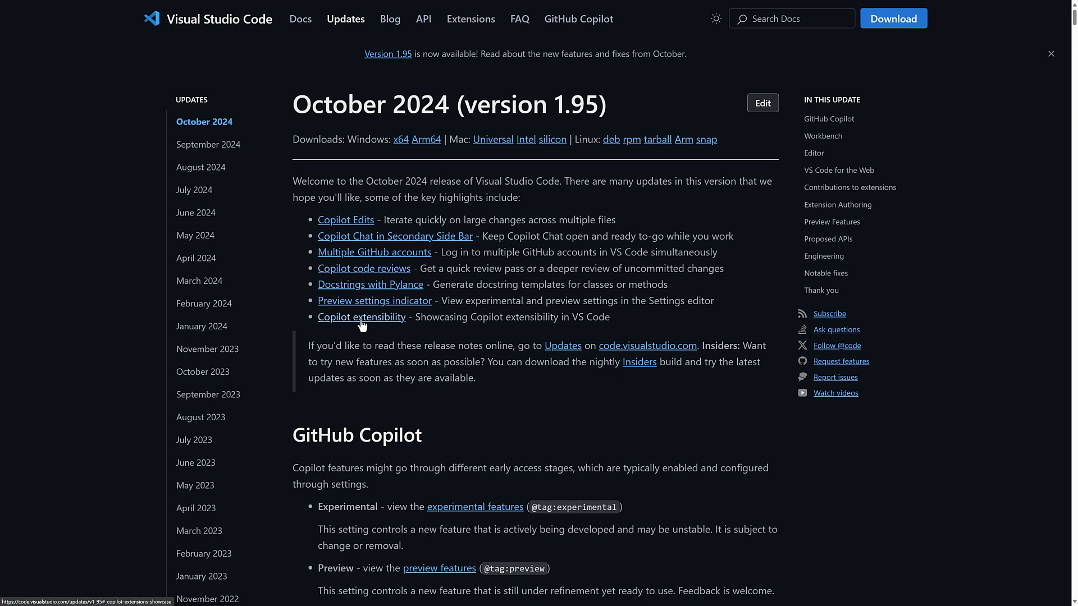
pyautogui.moveTo(353, 269)
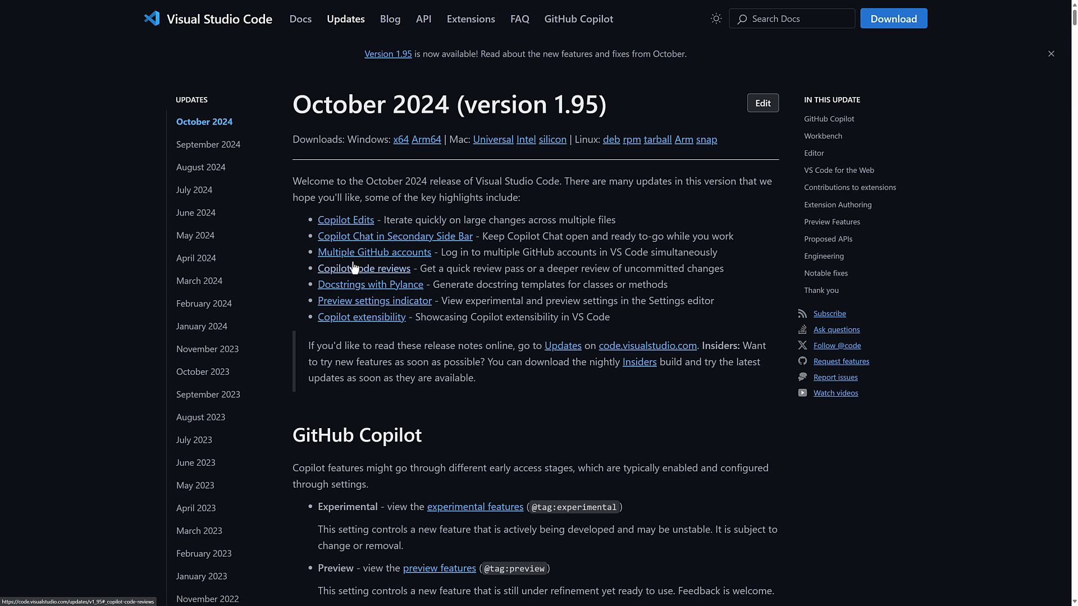
pyautogui.moveTo(425, 344)
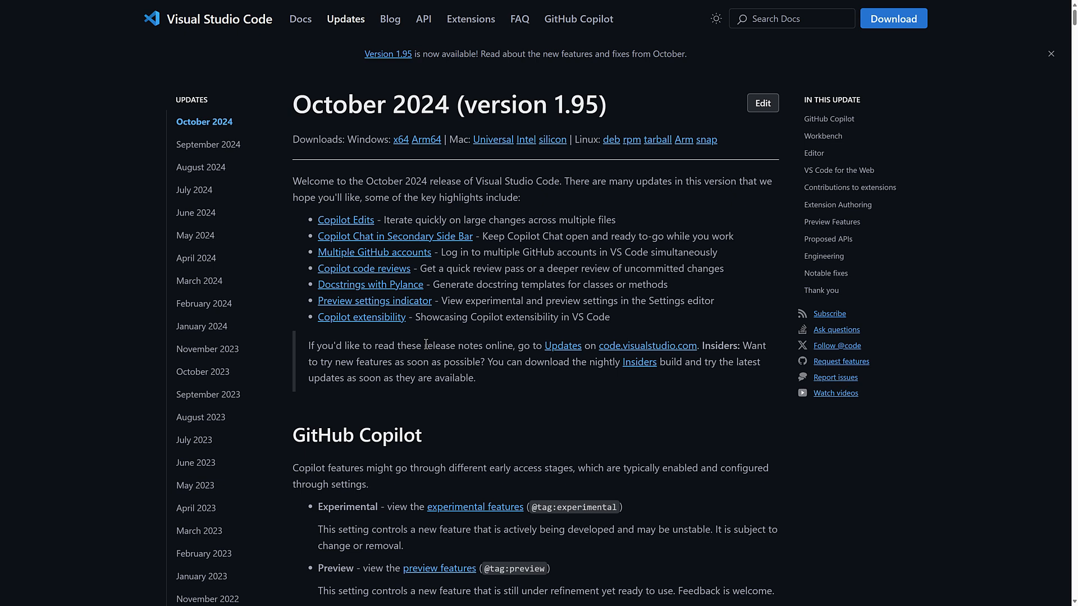
pyautogui.moveTo(469, 307)
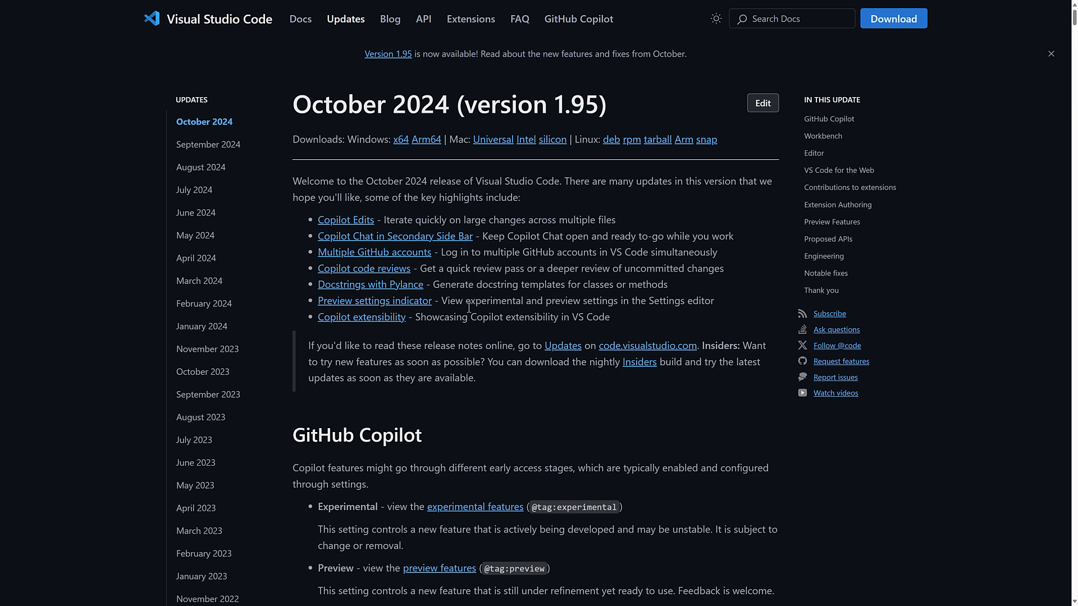
pyautogui.moveTo(408, 294)
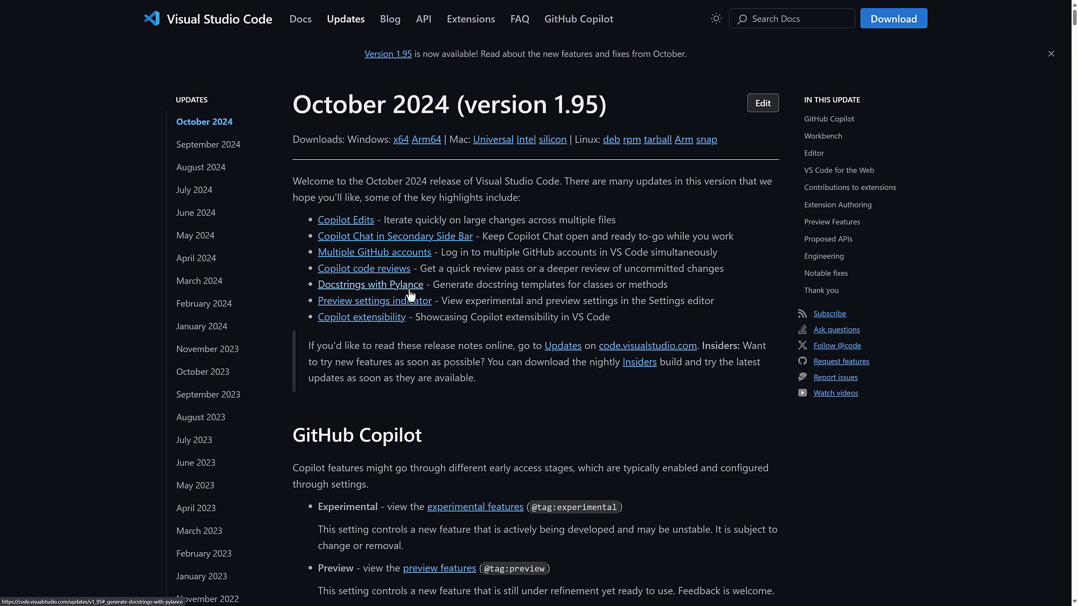
pyautogui.moveTo(546, 288)
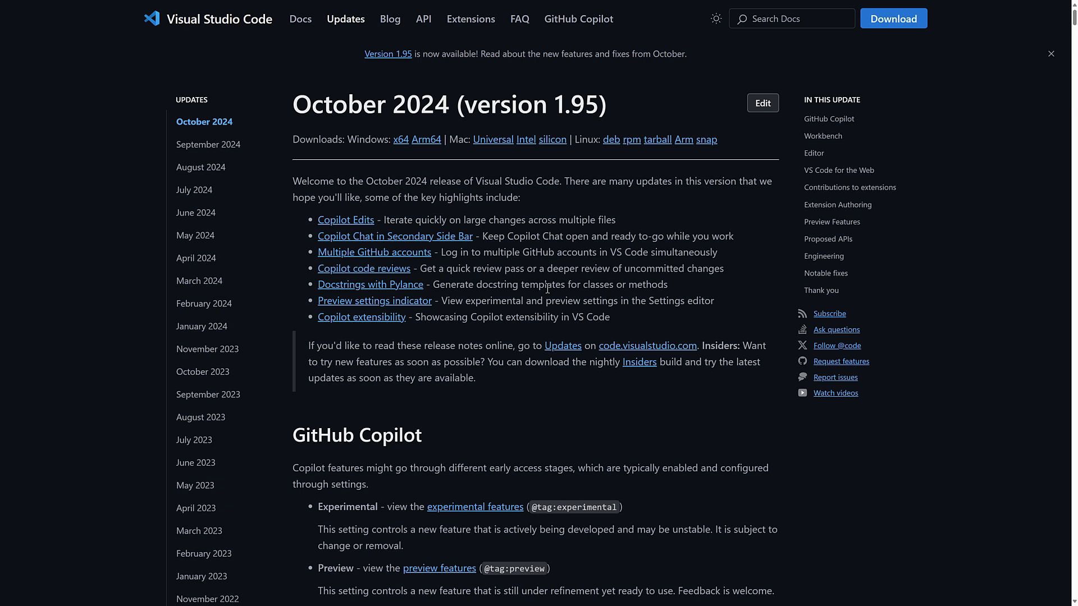
pyautogui.moveTo(374, 300)
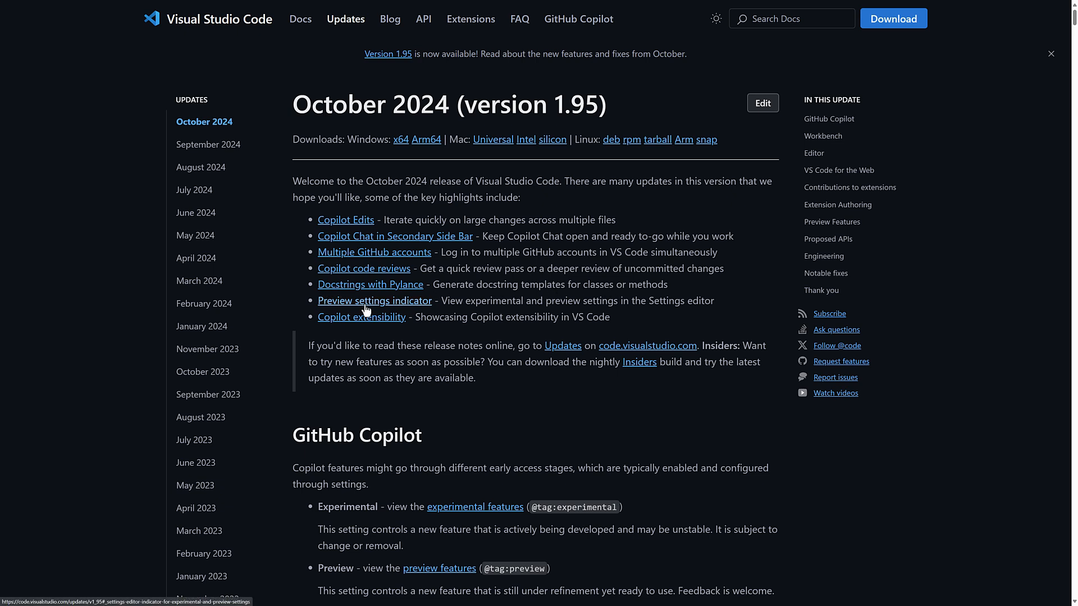
pyautogui.moveTo(493, 298)
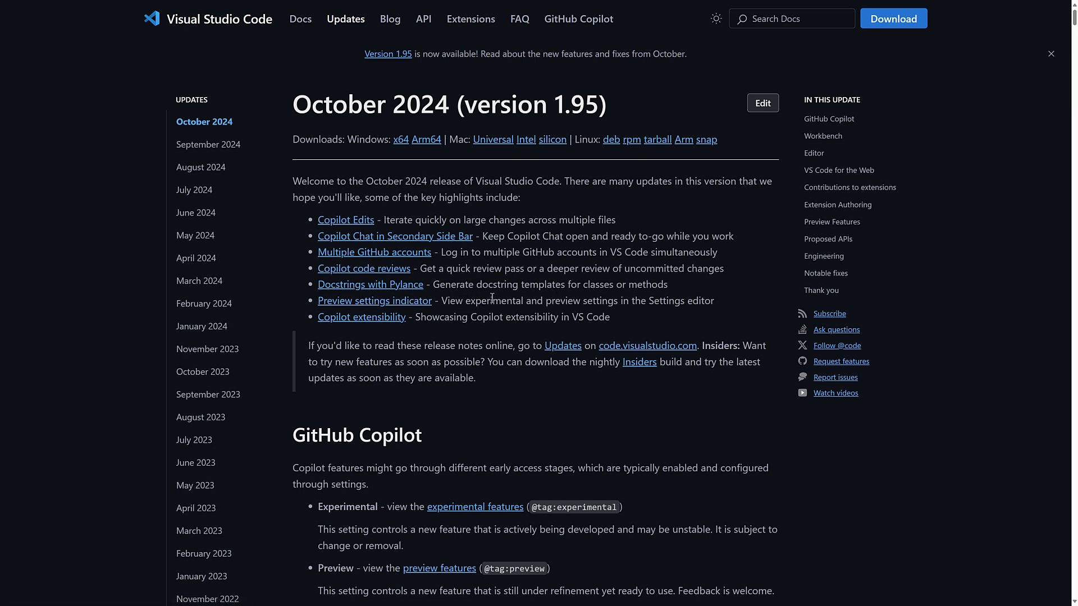
pyautogui.moveTo(736, 312)
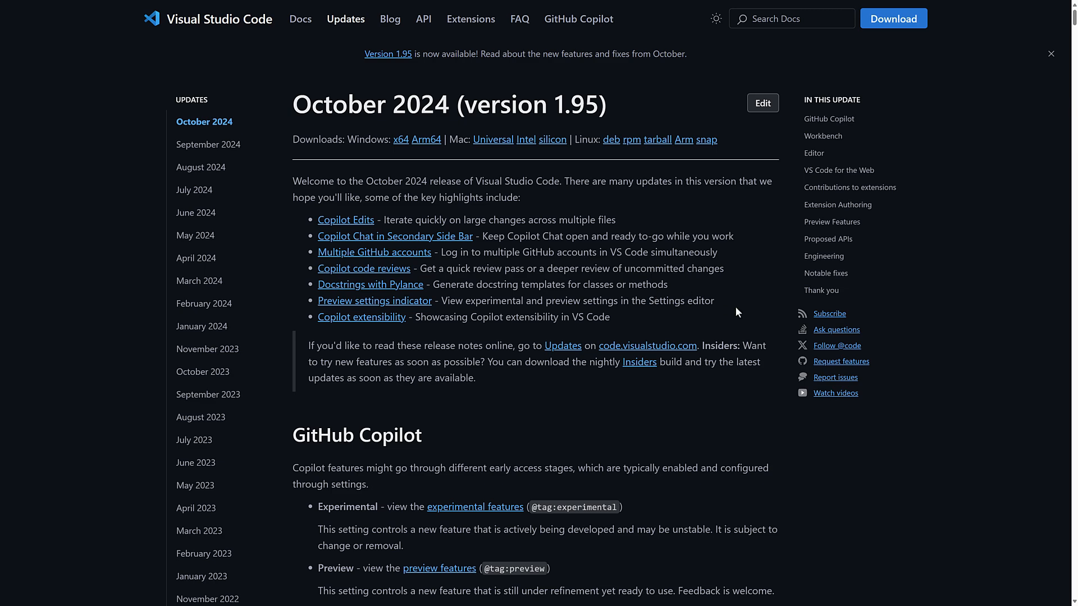
pyautogui.click(1050, 54)
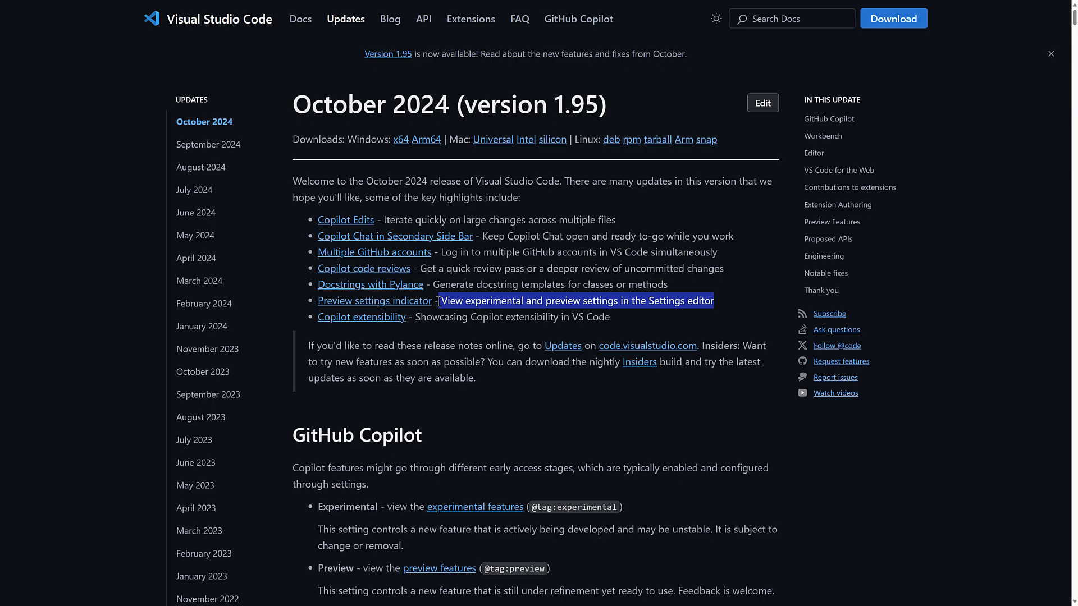
# Scroll through the GitHub Copilot notes down to the Workbench heading.
pyautogui.scroll(-3)
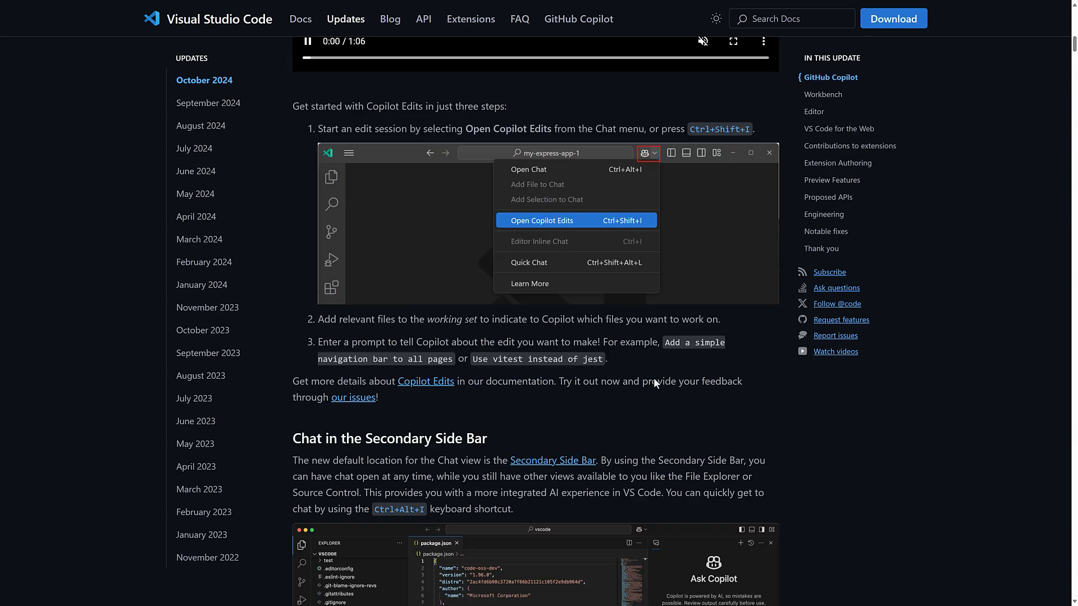
pyautogui.scroll(-3)
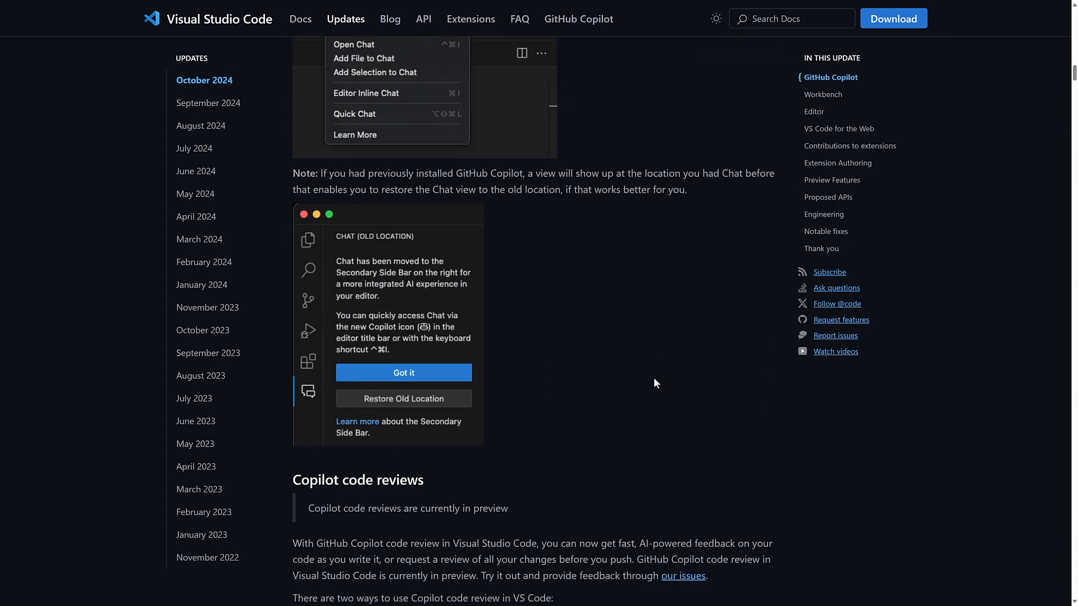
pyautogui.scroll(-3)
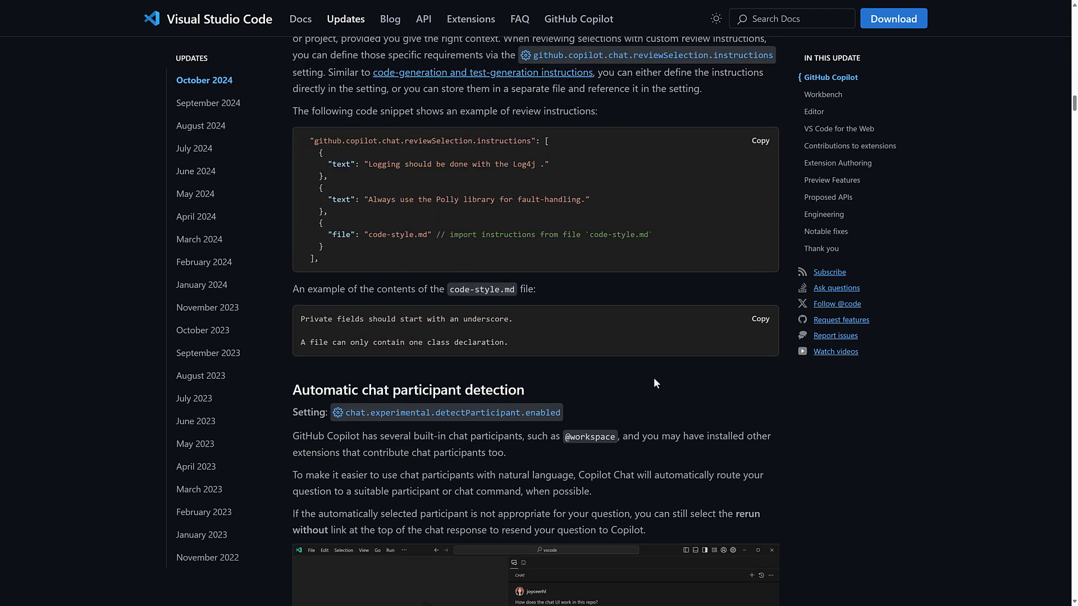
pyautogui.scroll(-3)
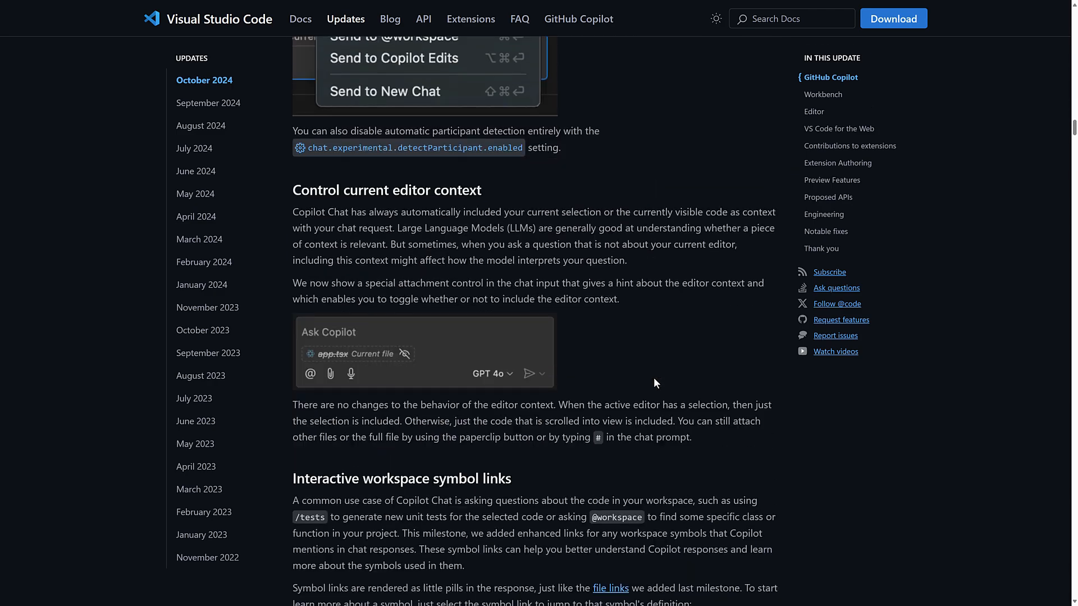
pyautogui.scroll(-3)
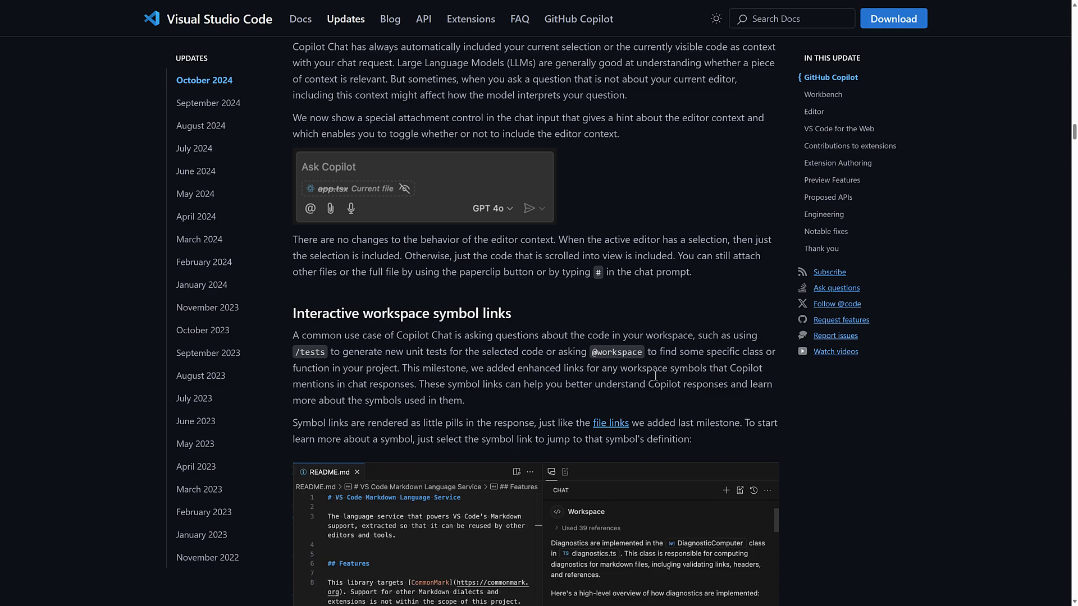
pyautogui.scroll(-3)
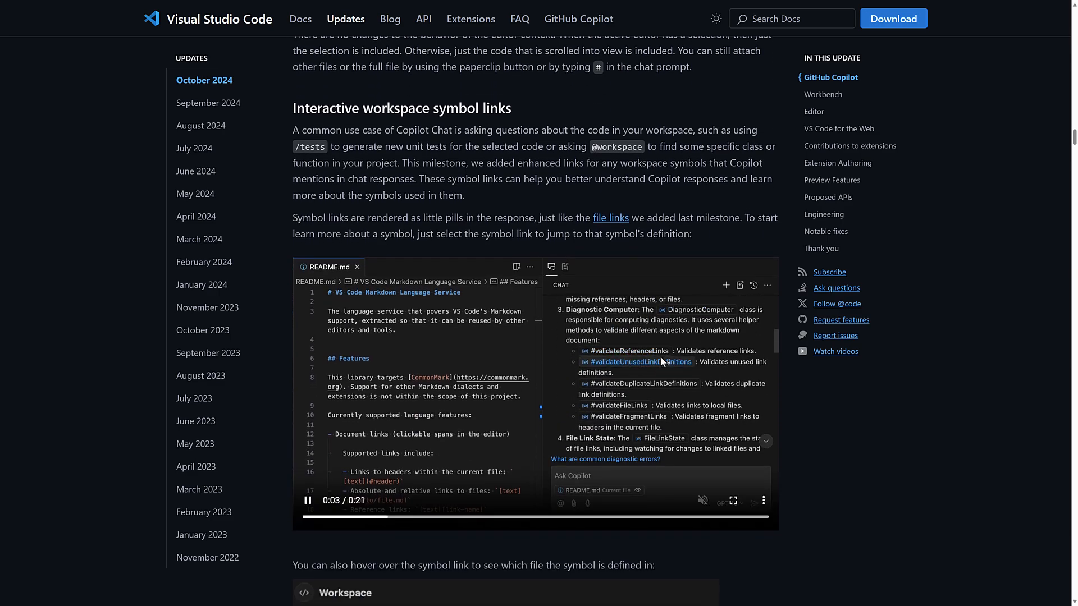
pyautogui.scroll(-3)
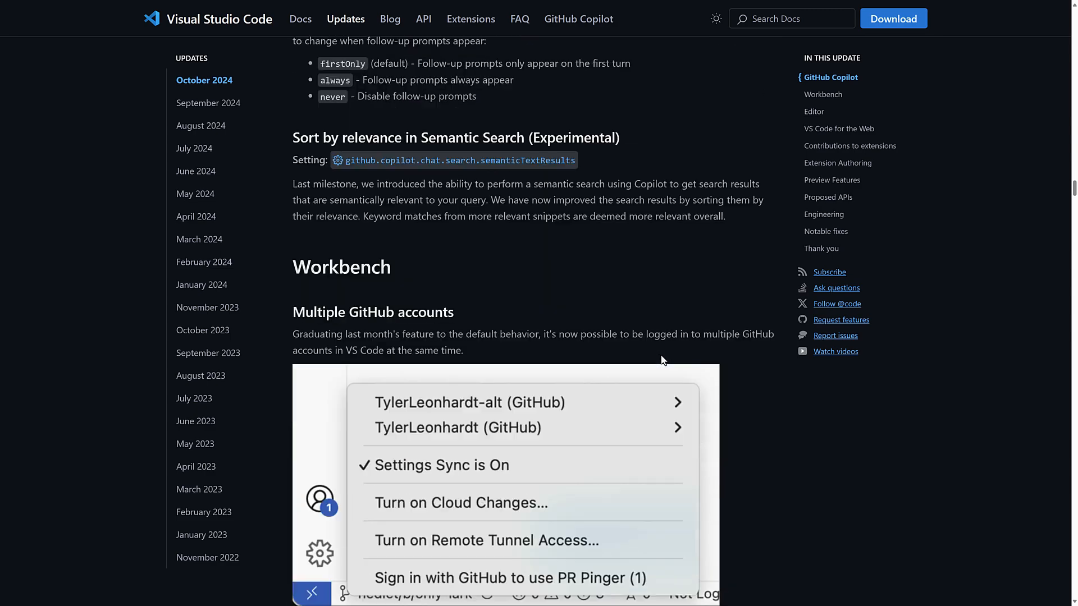
# Scroll past Multiple GitHub accounts to the More icons for profiles entry.
pyautogui.scroll(-3)
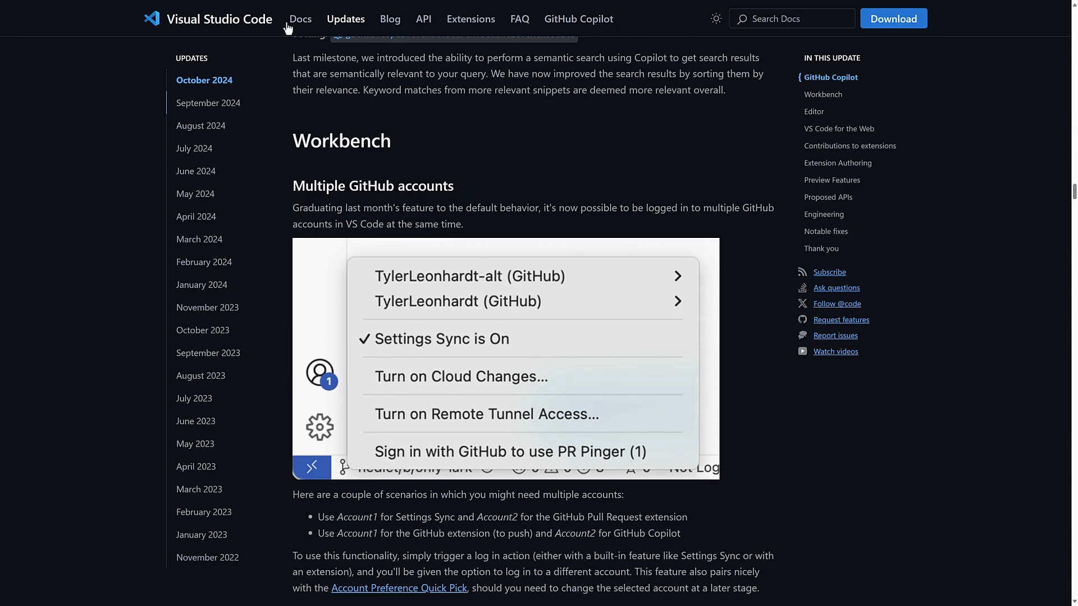
pyautogui.moveTo(417, 236)
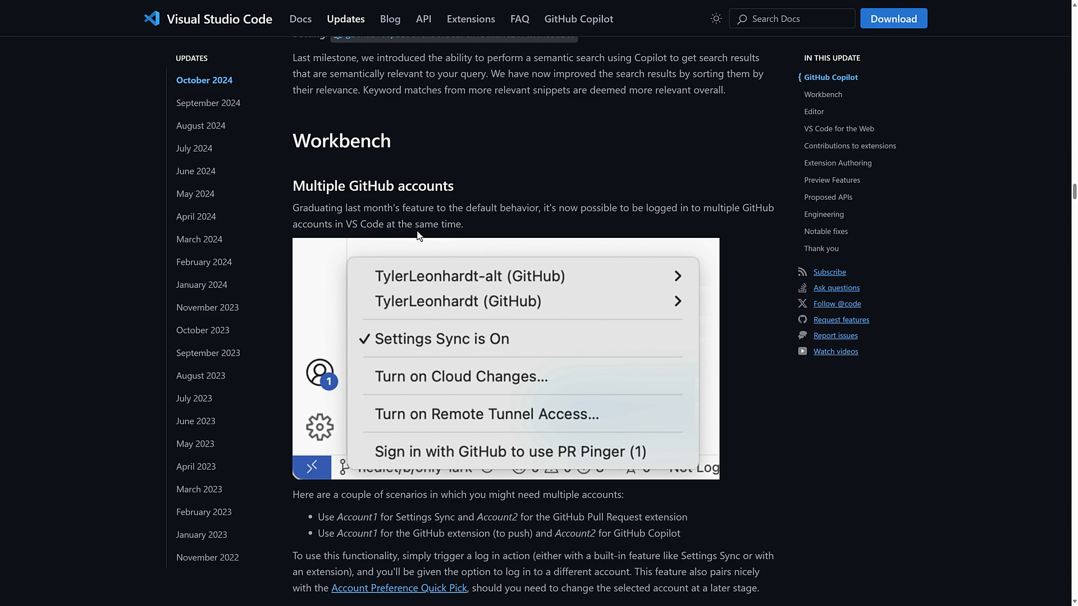
pyautogui.moveTo(297, 191)
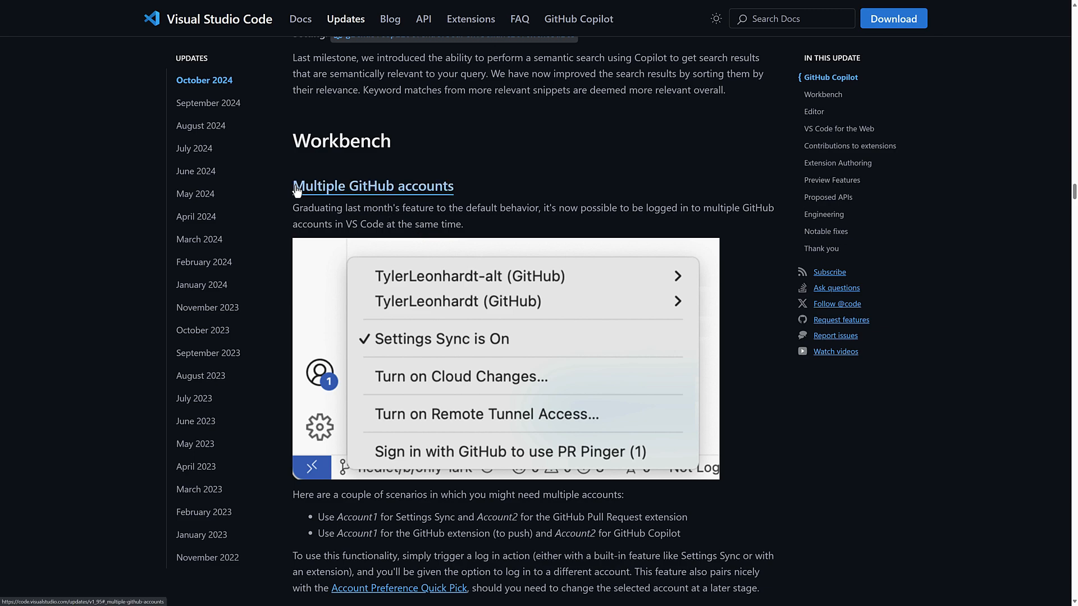
pyautogui.scroll(-3)
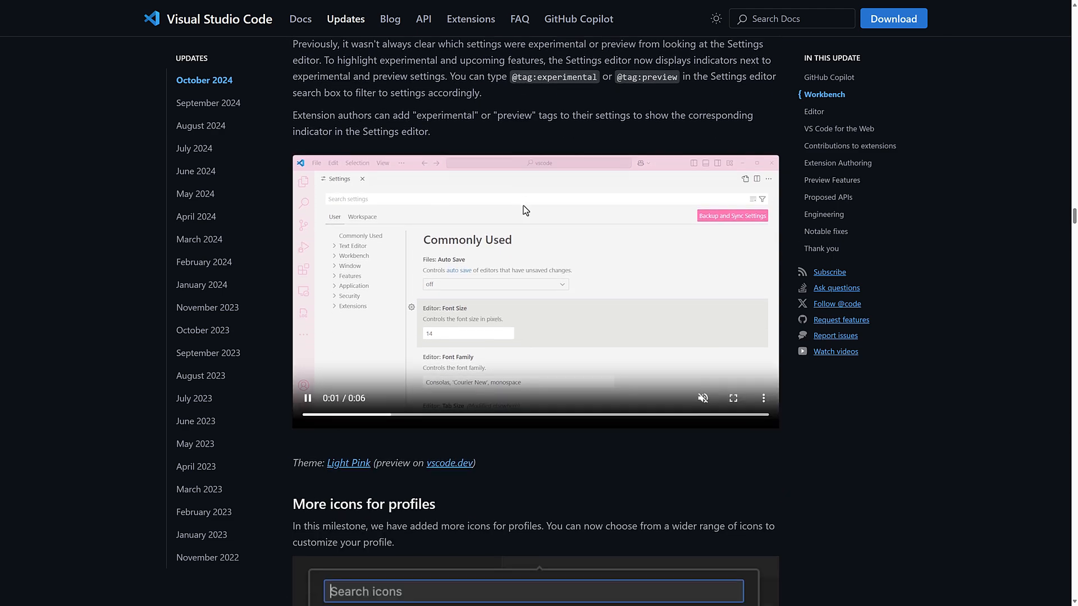
pyautogui.scroll(-3)
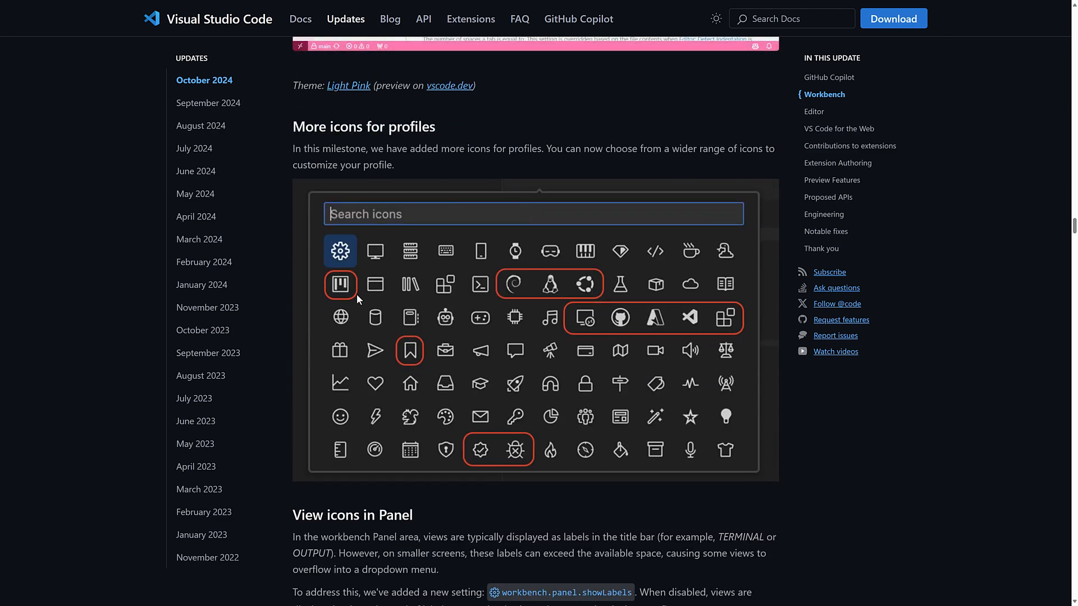
pyautogui.scroll(-3)
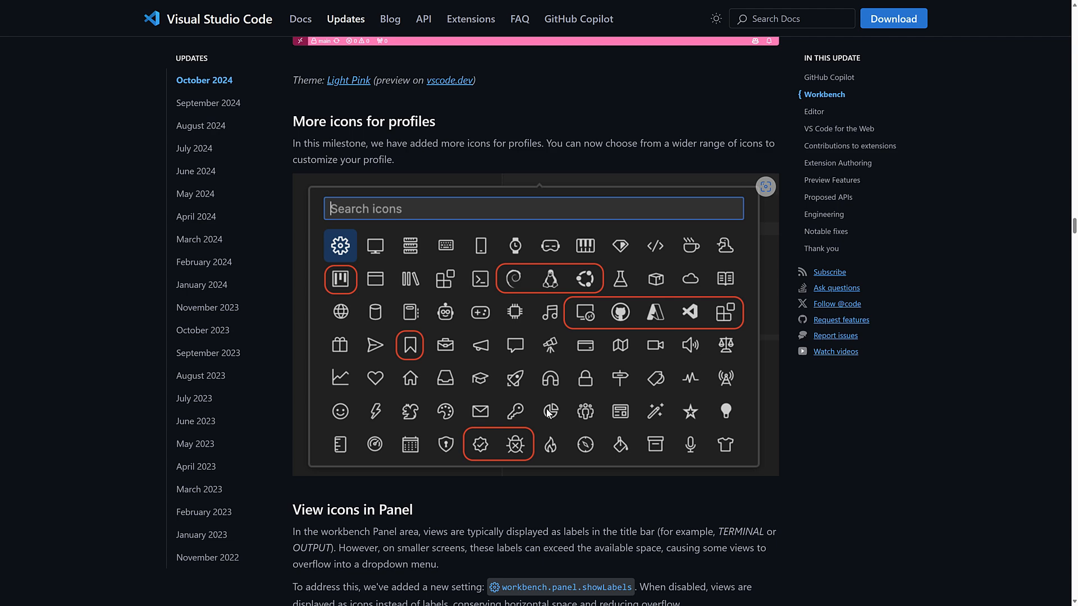
pyautogui.scroll(-3)
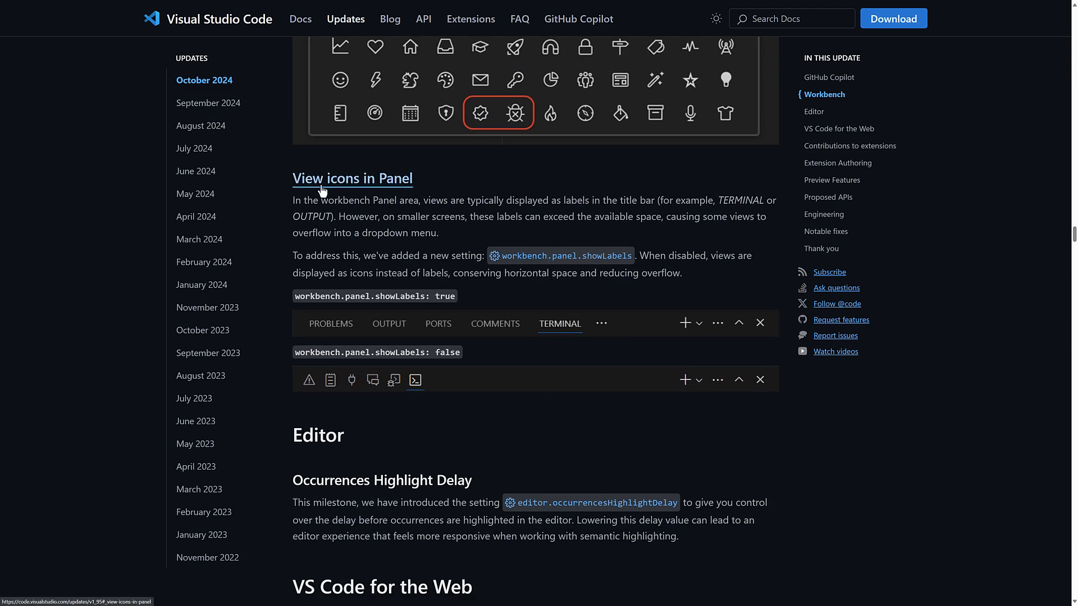
pyautogui.moveTo(410, 323)
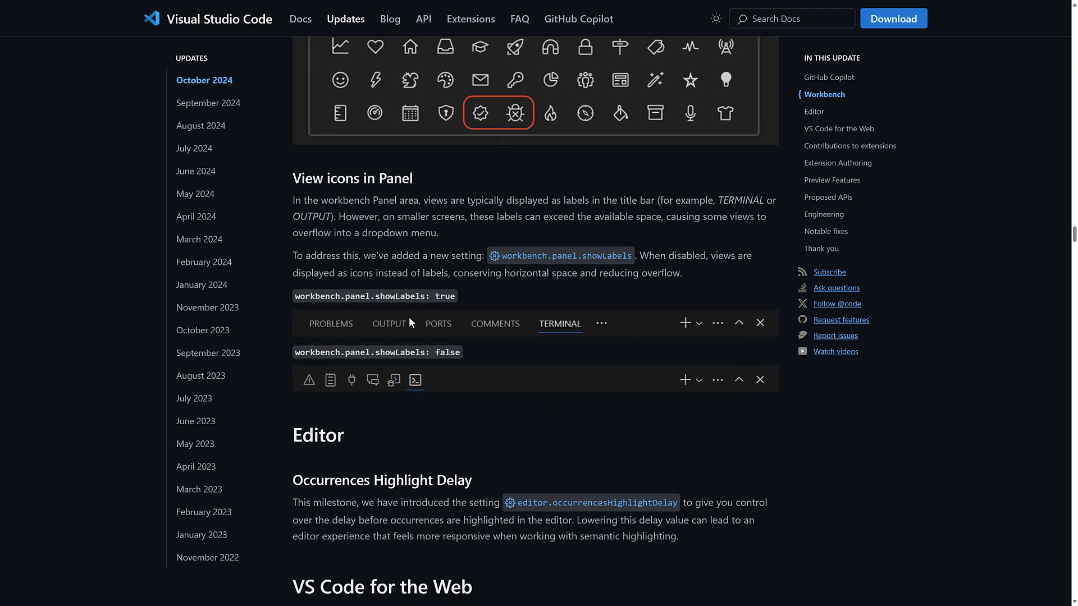
pyautogui.moveTo(520, 328)
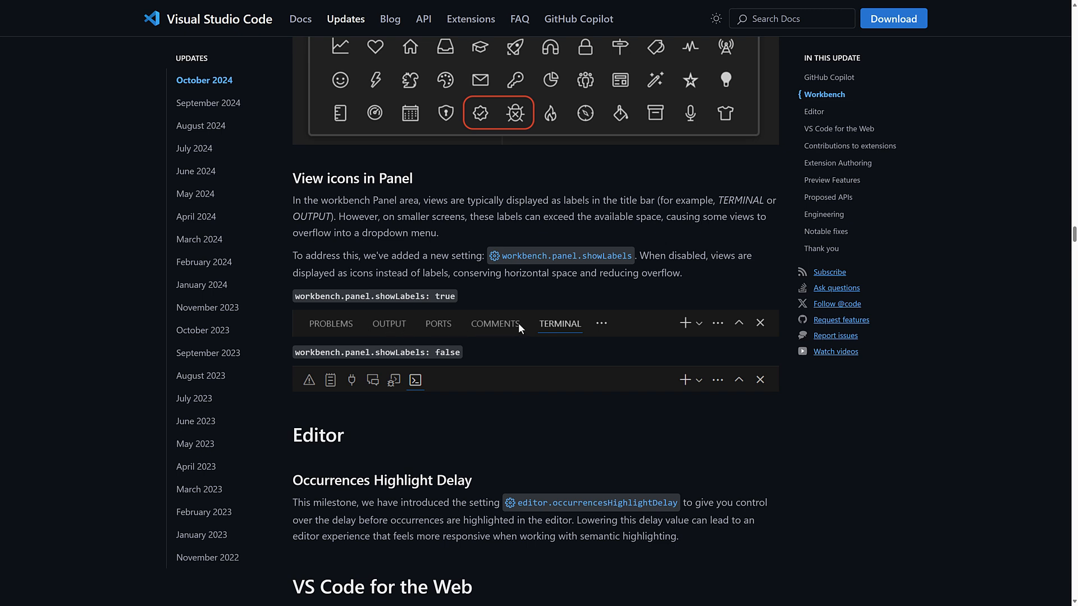
pyautogui.moveTo(308, 388)
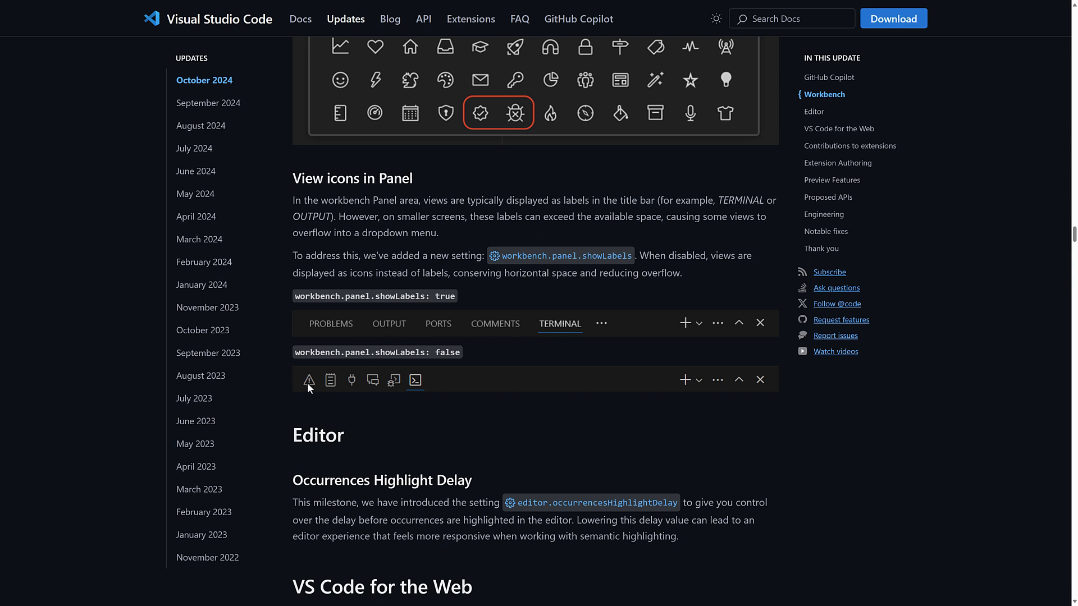
pyautogui.moveTo(417, 318)
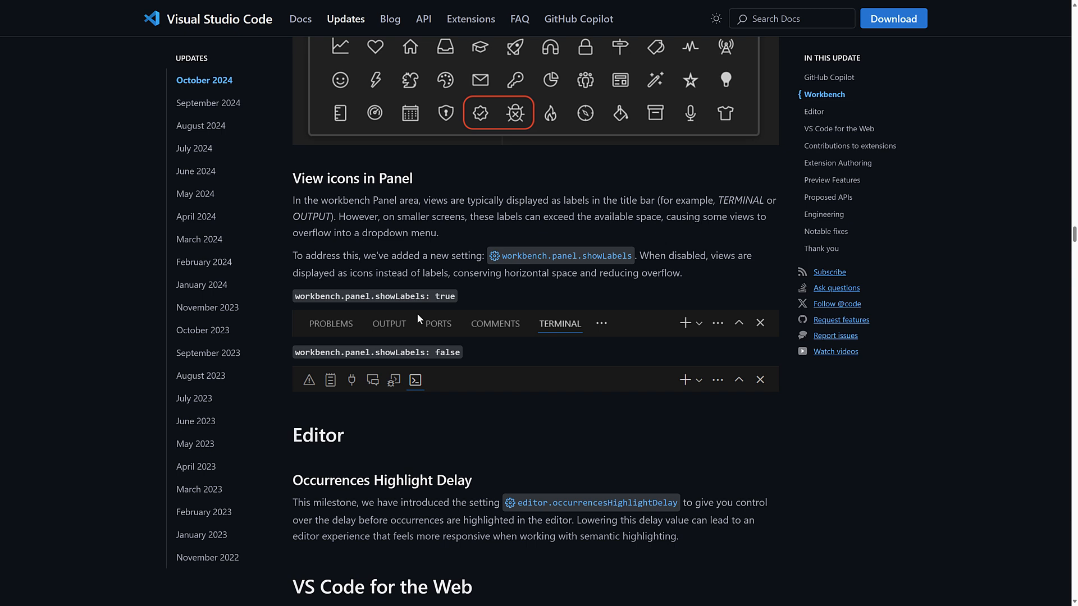
pyautogui.moveTo(615, 298)
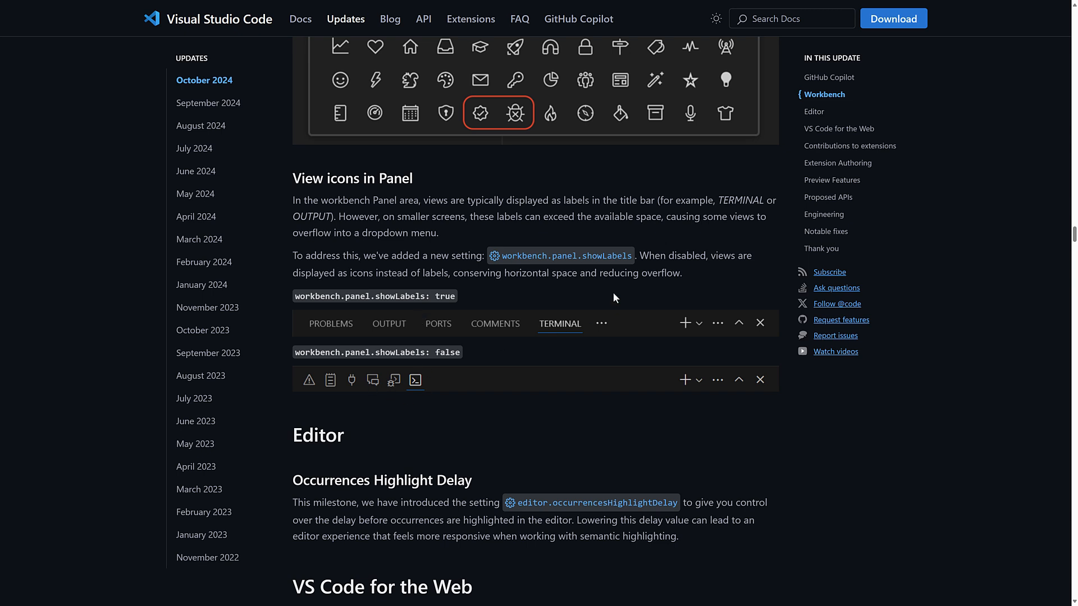
pyautogui.moveTo(624, 354)
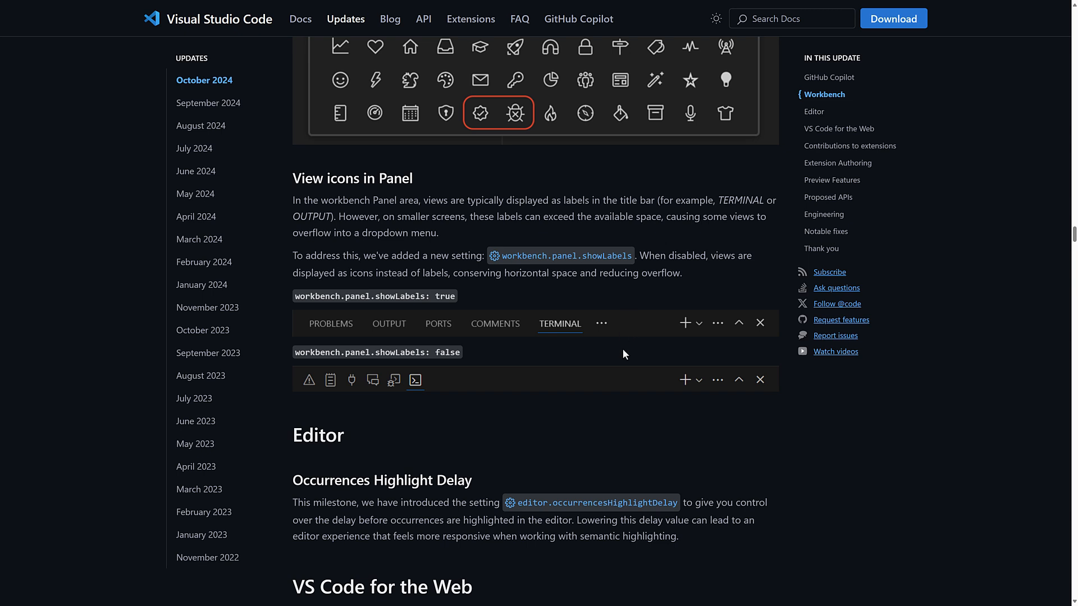
pyautogui.moveTo(624, 324)
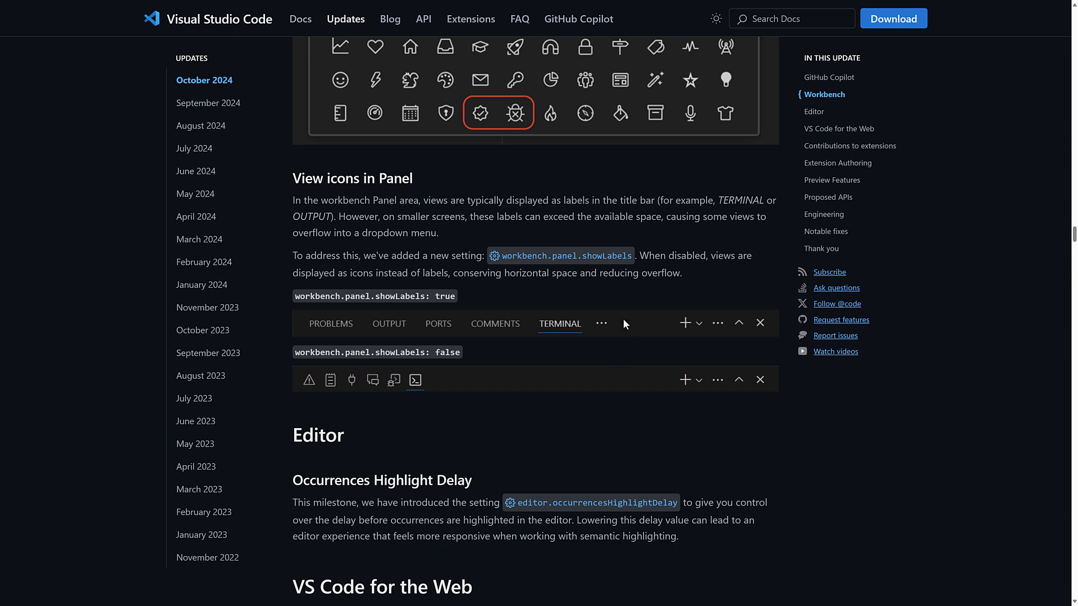
pyautogui.moveTo(527, 331)
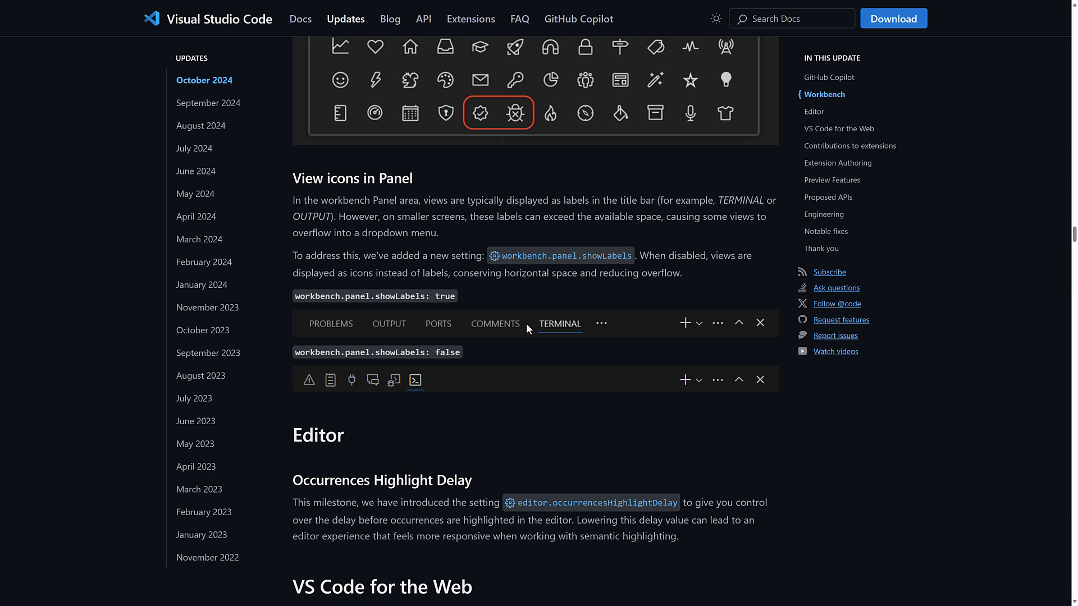
pyautogui.moveTo(575, 398)
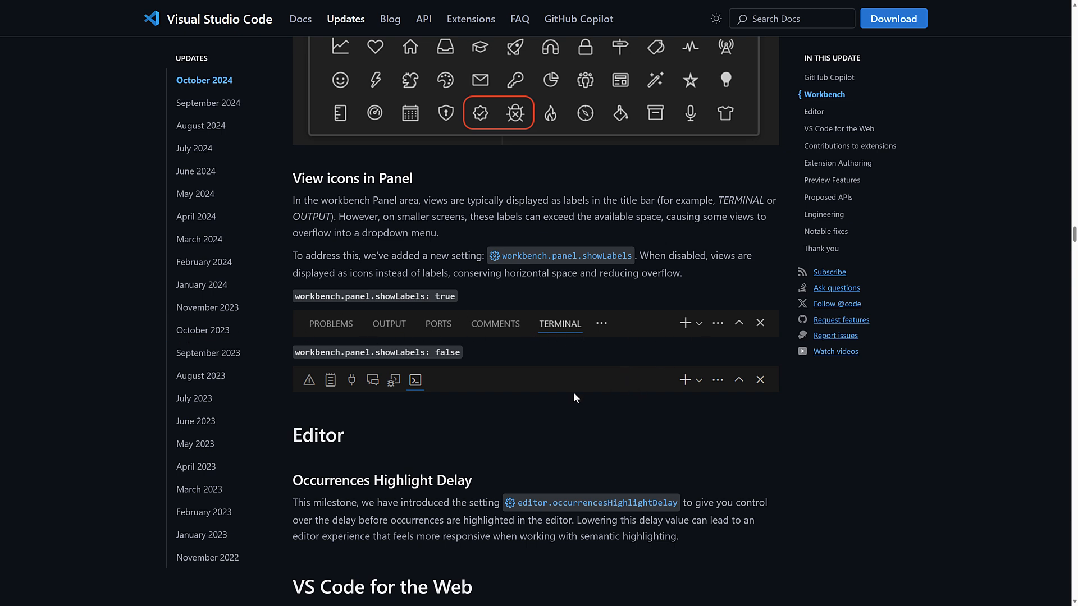
pyautogui.moveTo(258, 342)
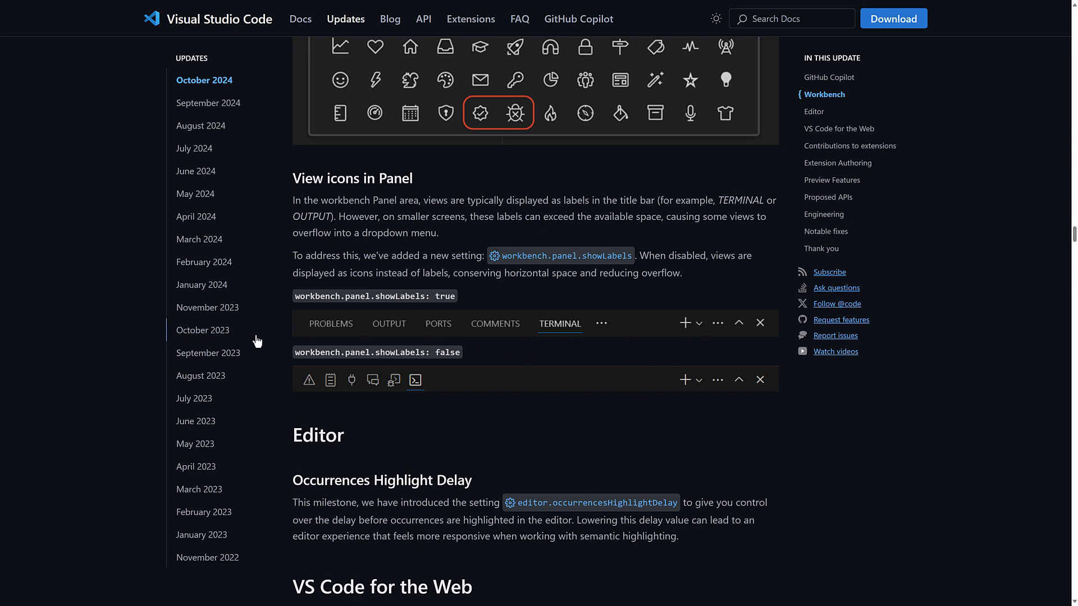
pyautogui.moveTo(479, 371)
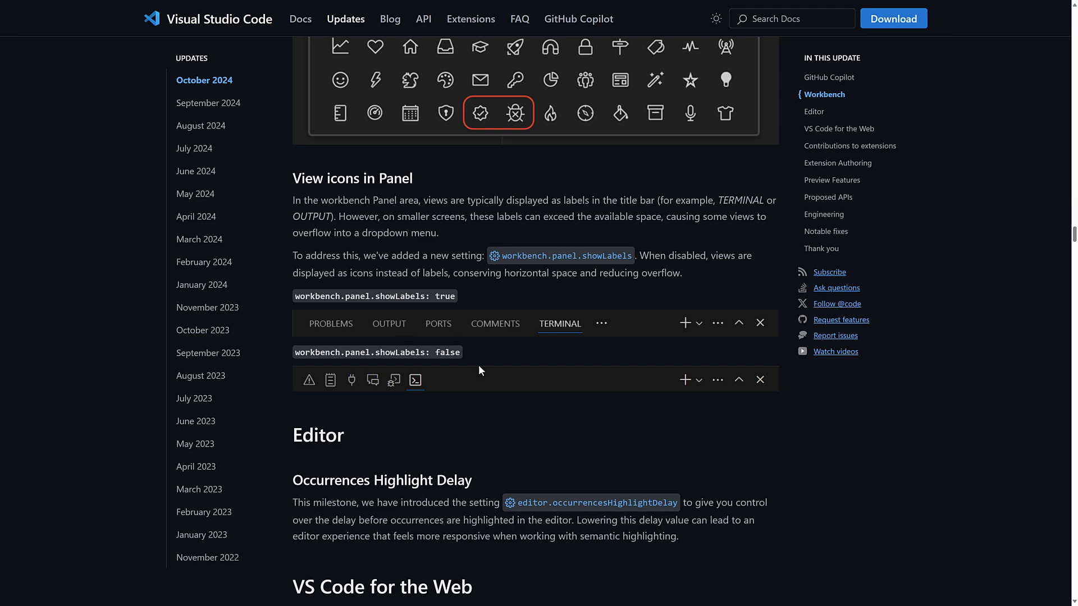
pyautogui.scroll(-3)
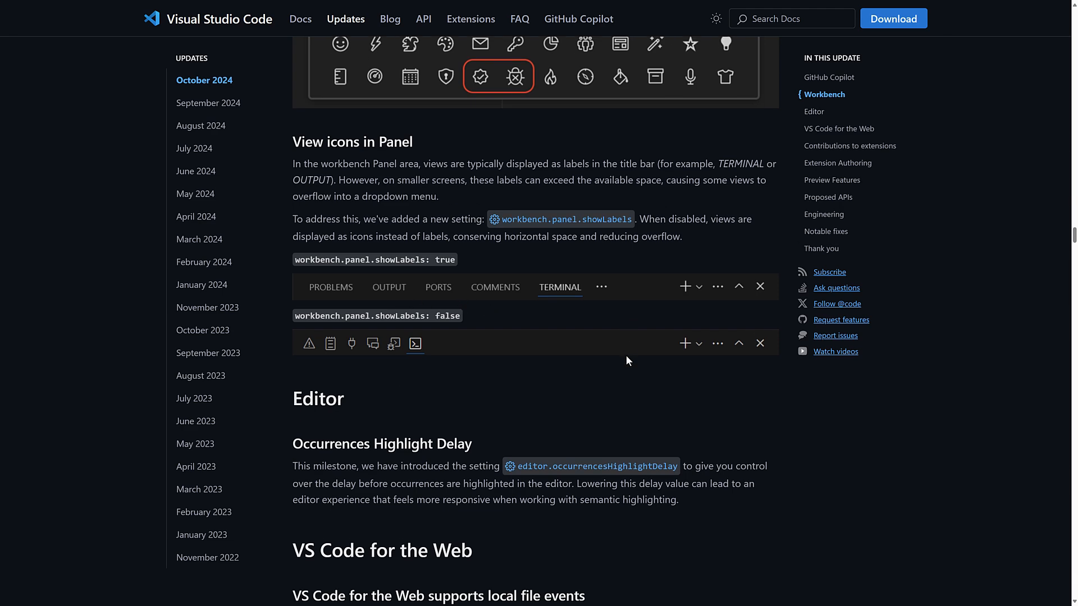
# Scroll past the Editor and Copilot extensions notes to VS Code Commander.
pyautogui.scroll(-3)
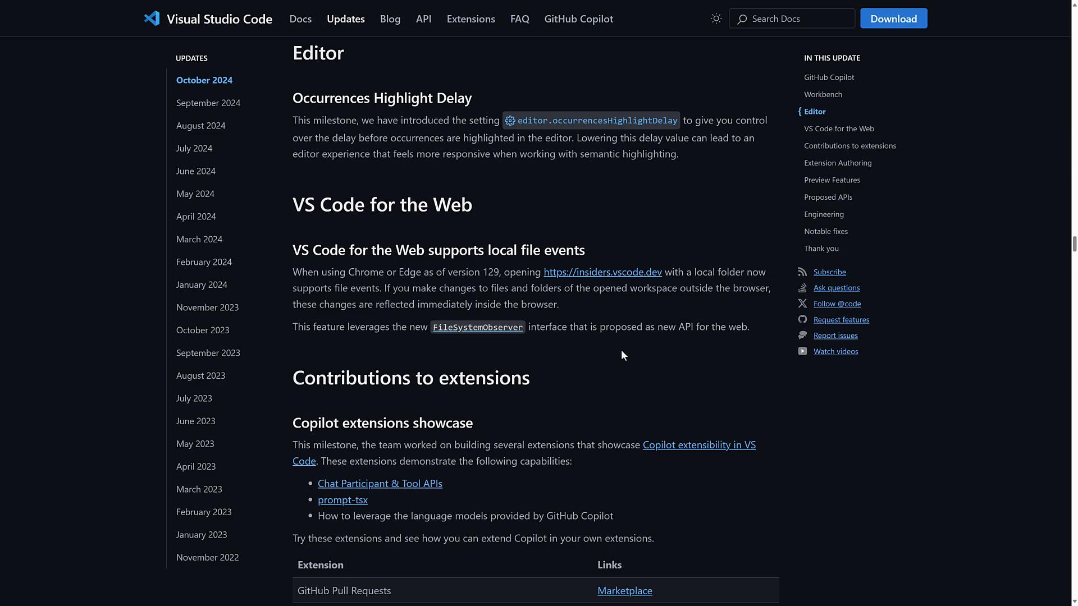
pyautogui.scroll(-3)
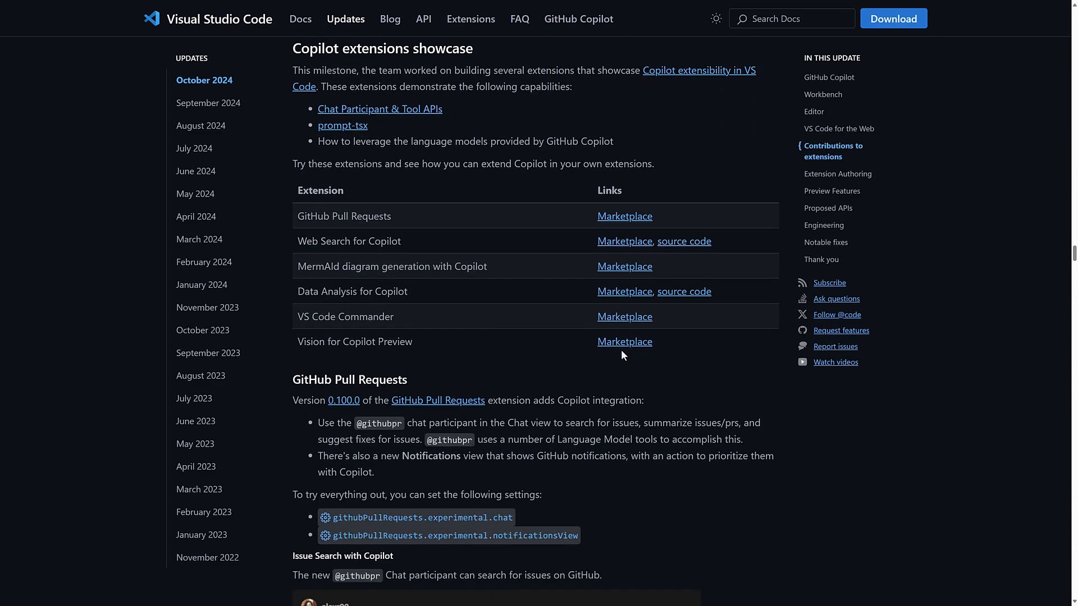
pyautogui.scroll(-3)
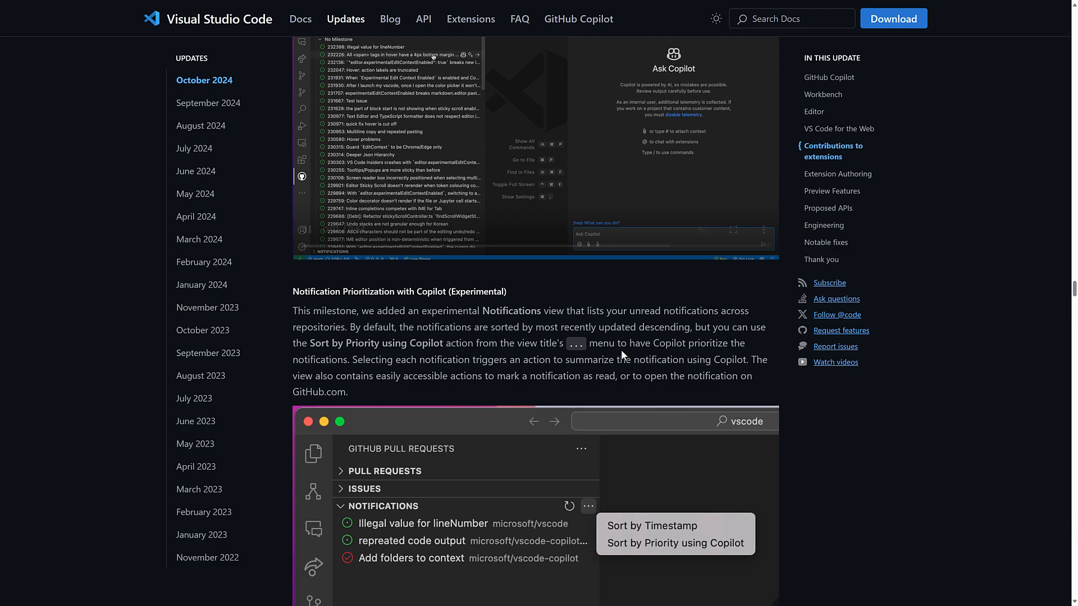
pyautogui.scroll(-3)
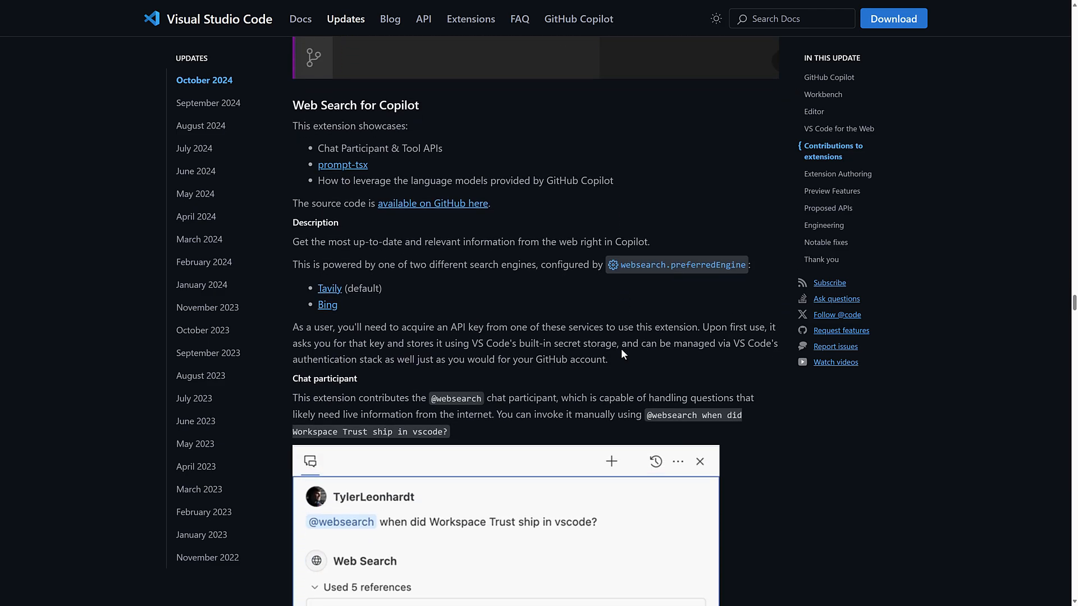
pyautogui.scroll(-3)
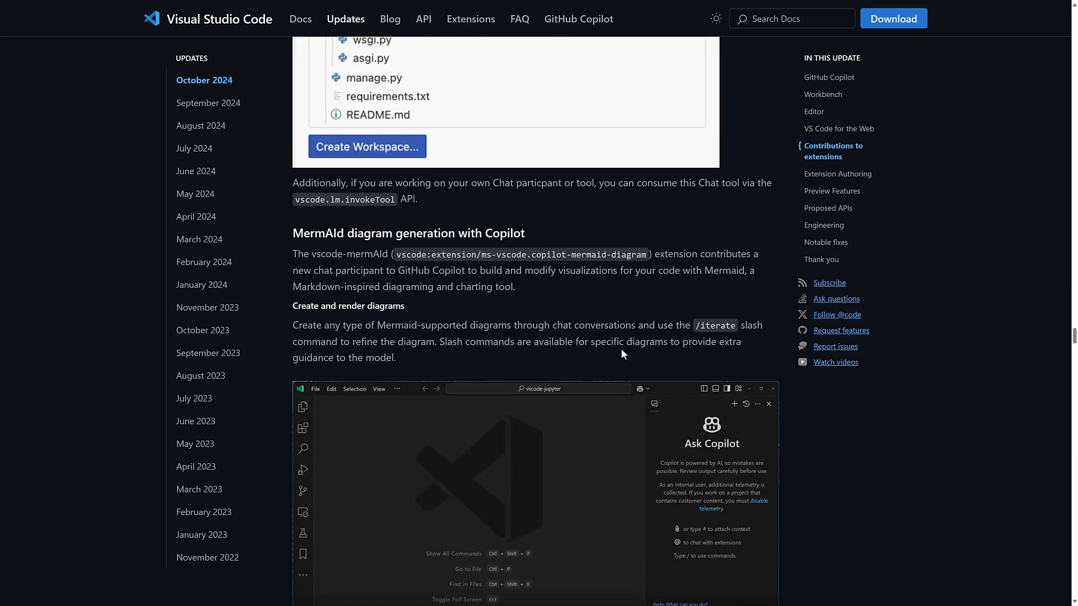
pyautogui.scroll(-3)
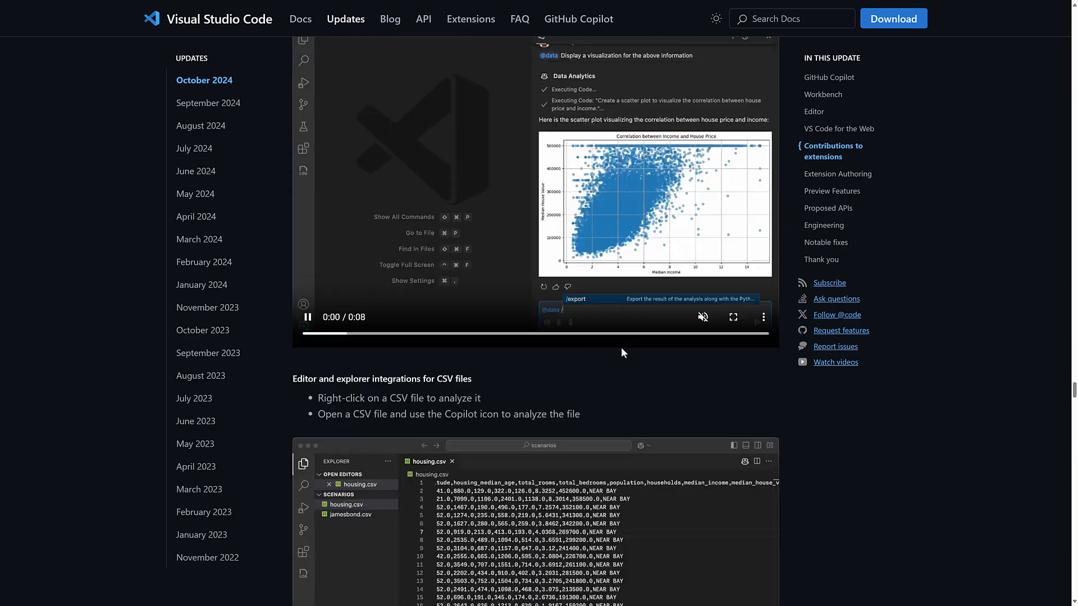
pyautogui.scroll(-3)
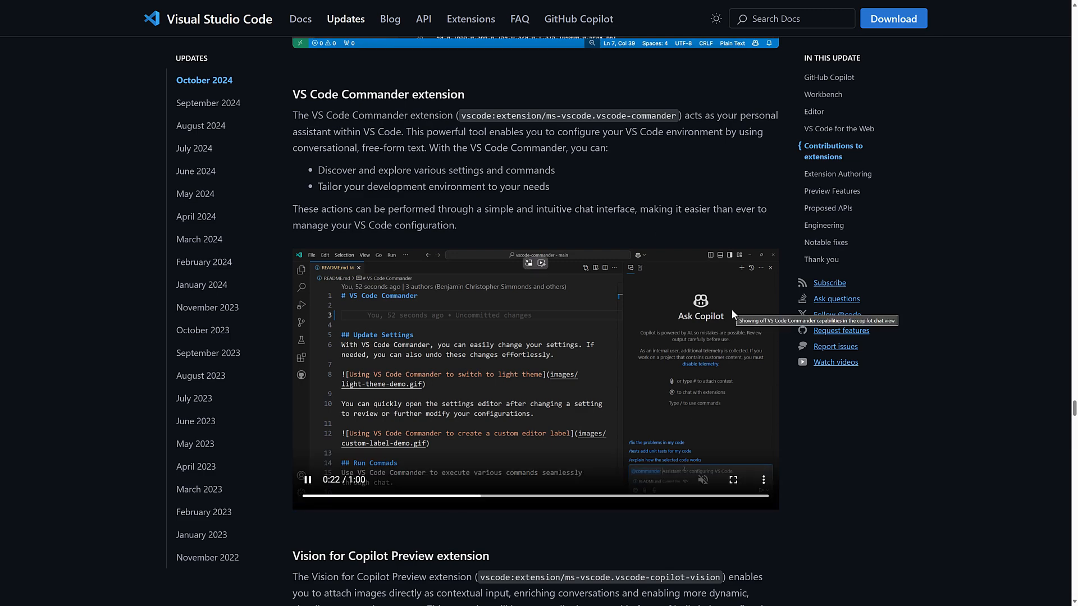
# Scroll past Python and Extension Authoring to the TypeScript 5.7 Preview Features entry.
pyautogui.scroll(-3)
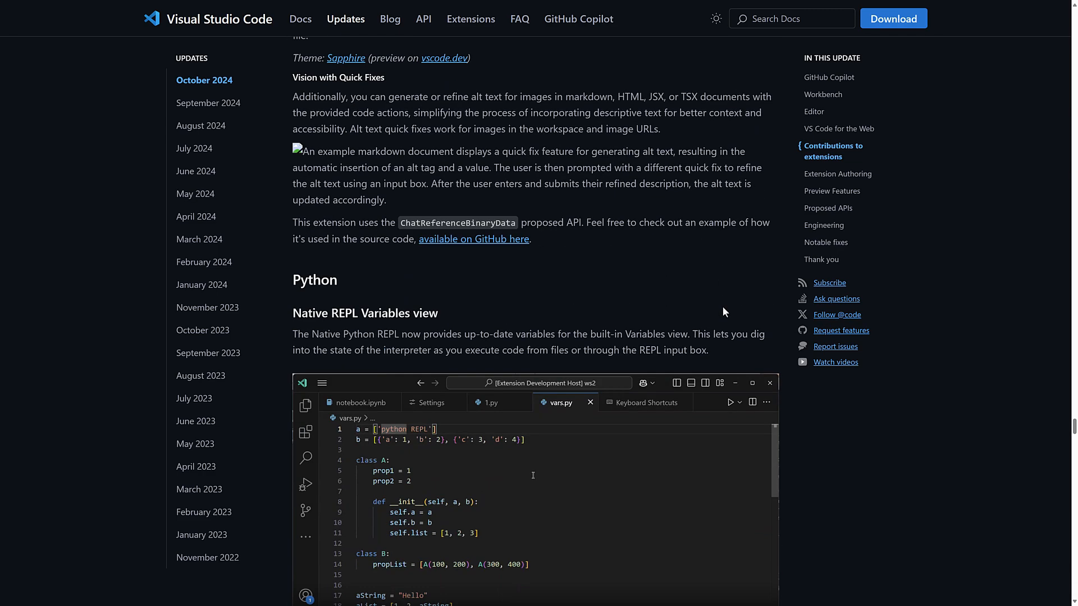
pyautogui.scroll(-3)
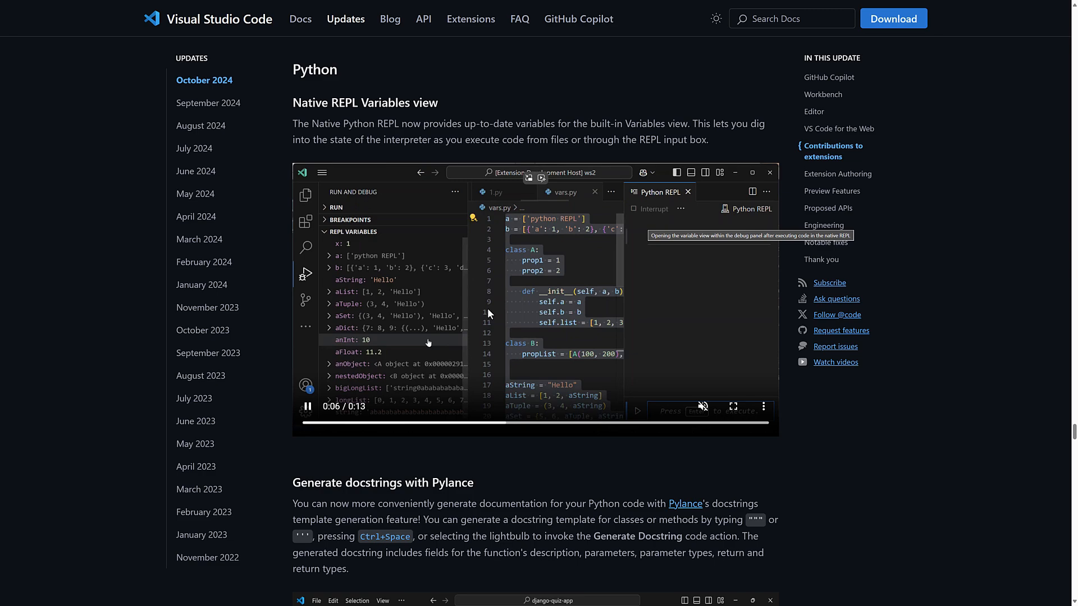
pyautogui.scroll(-3)
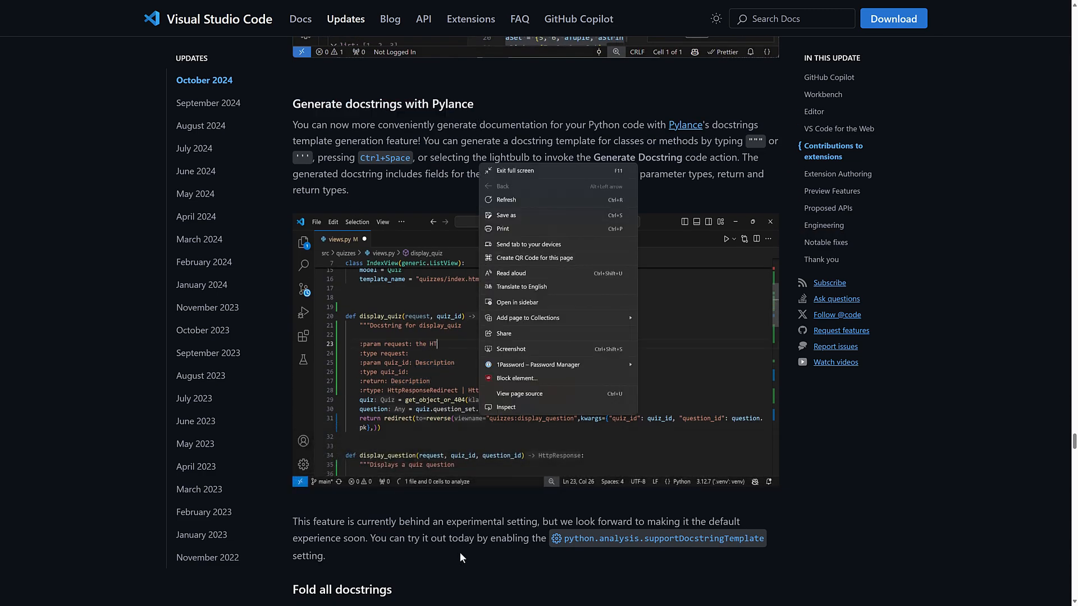
pyautogui.scroll(-3)
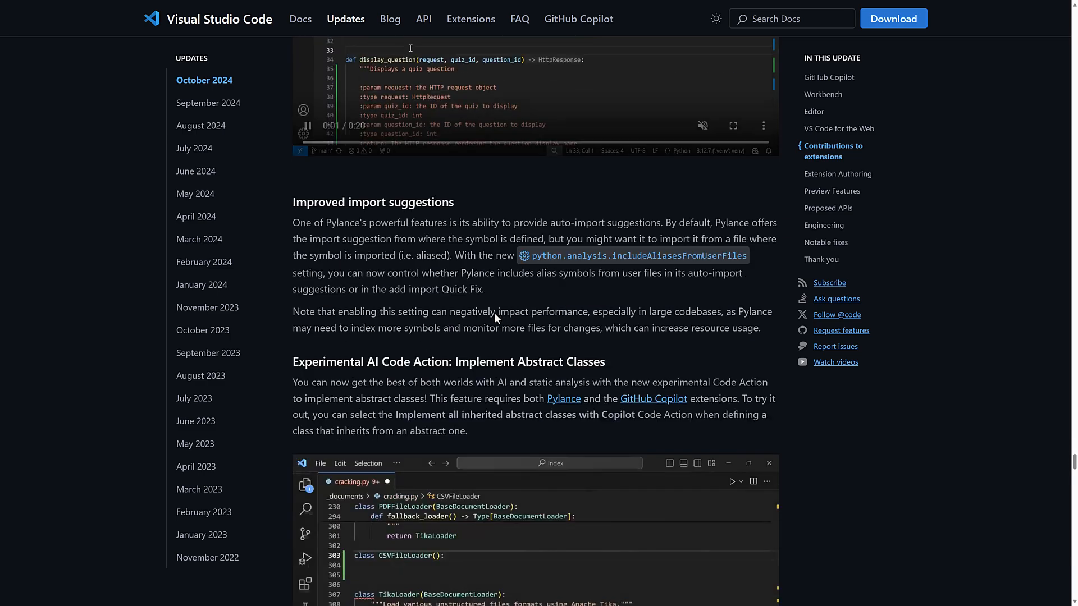
pyautogui.scroll(-3)
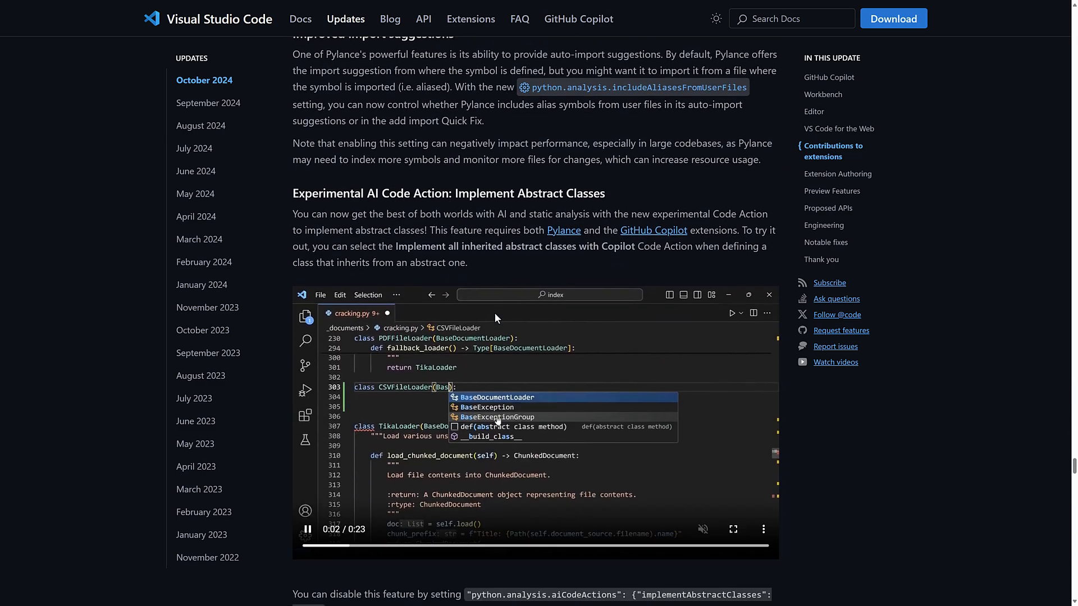
pyautogui.scroll(-3)
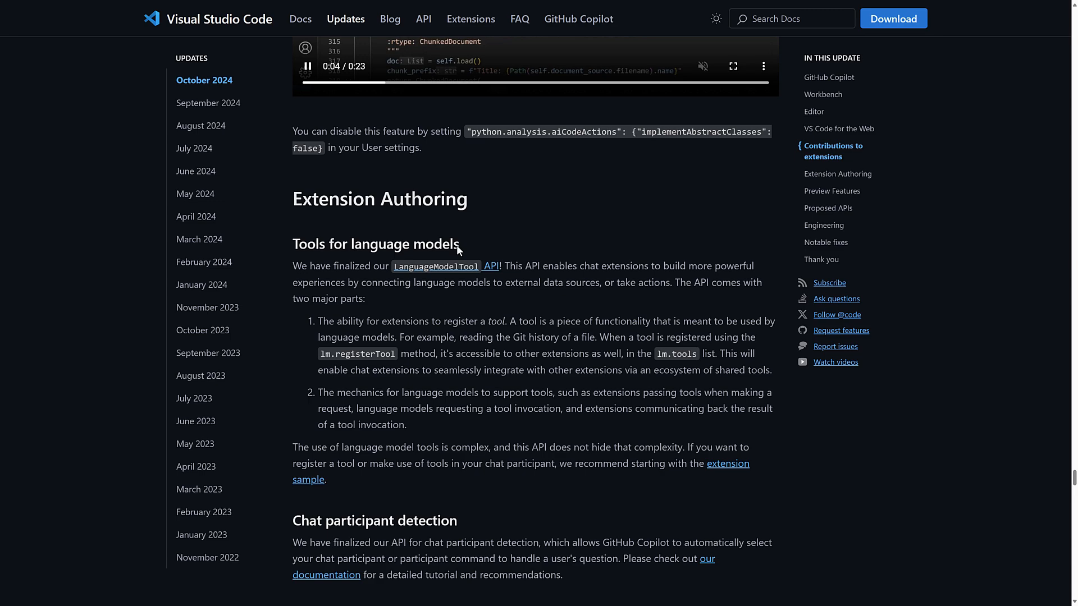
pyautogui.scroll(-3)
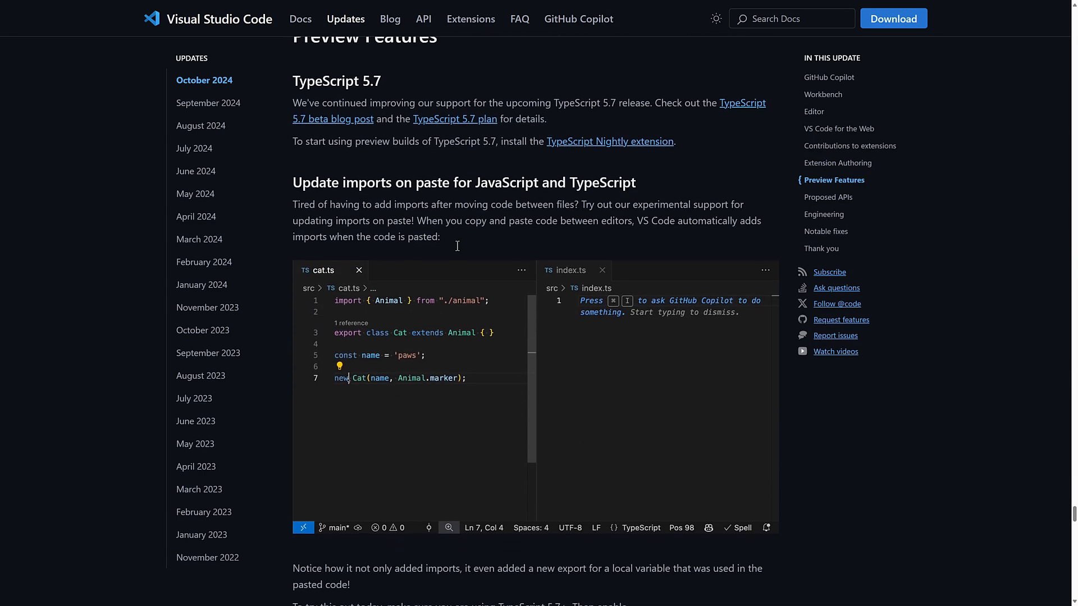
# Scroll to the page bottom, showing the Thank you contributors list.
pyautogui.scroll(3)
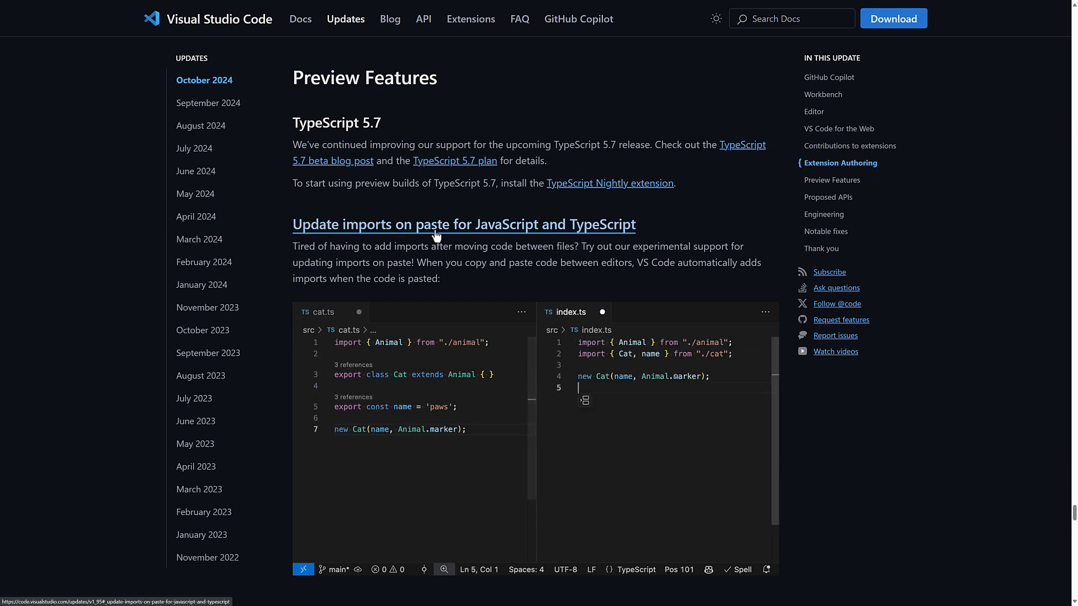
pyautogui.moveTo(526, 297)
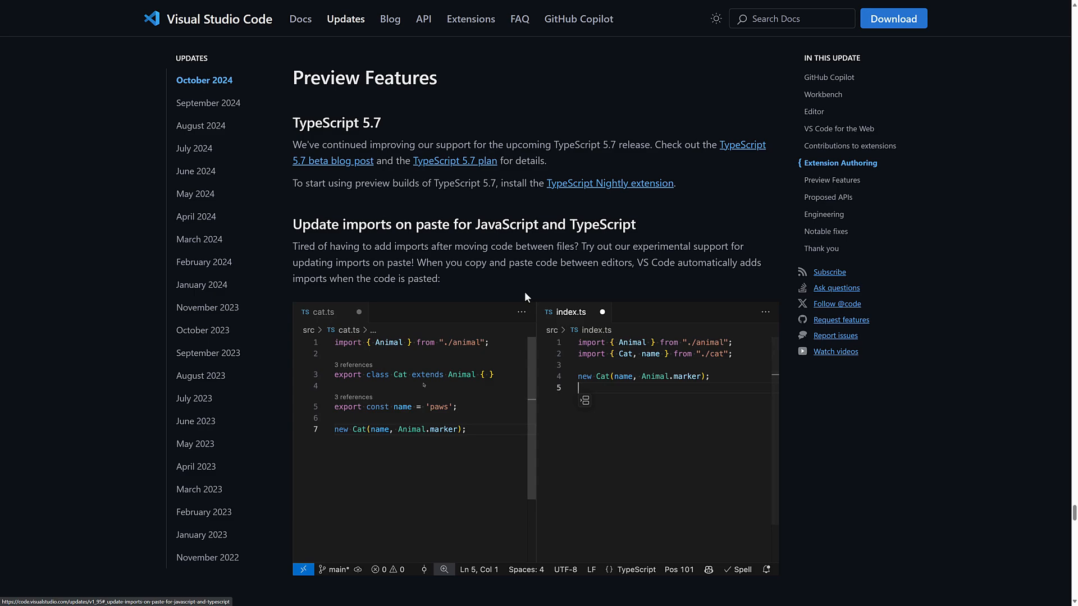
pyautogui.scroll(-3)
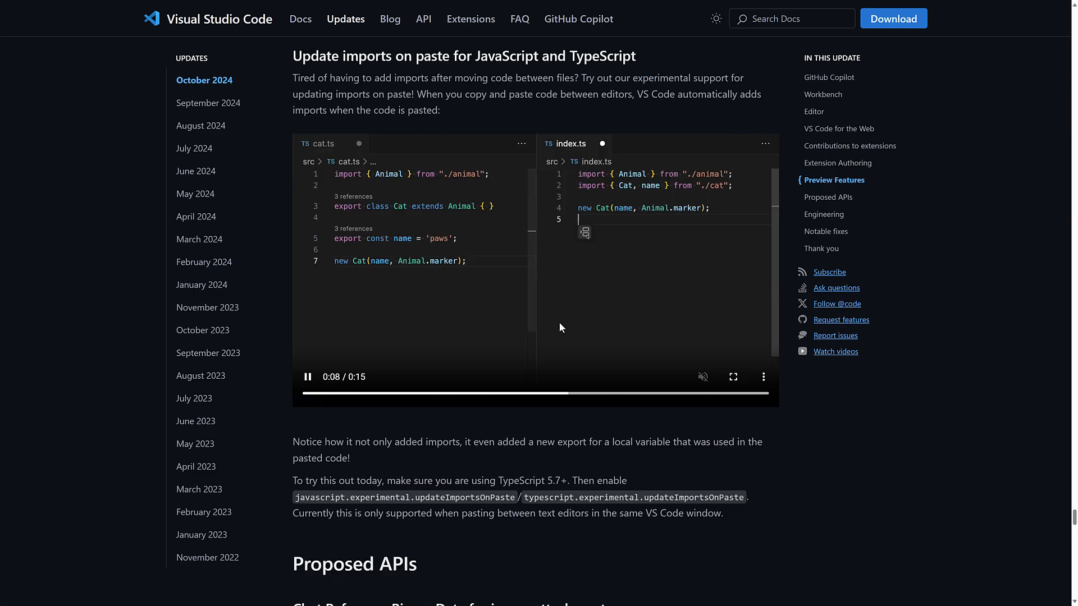
pyautogui.scroll(-3)
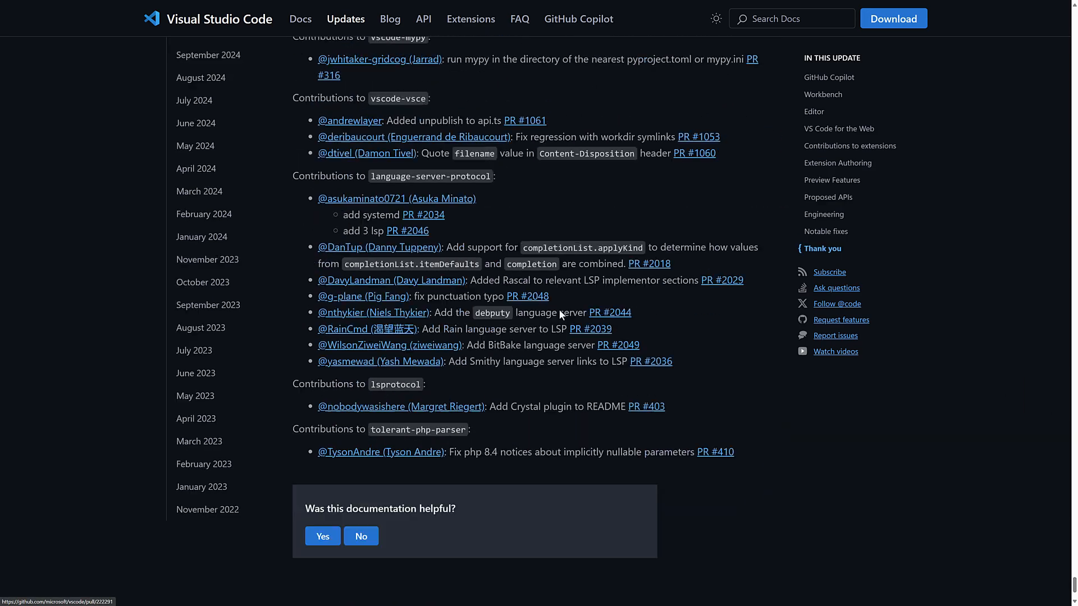
# Scroll back up to the October 2024 (version 1.95) title and key highlights list.
pyautogui.scroll(3)
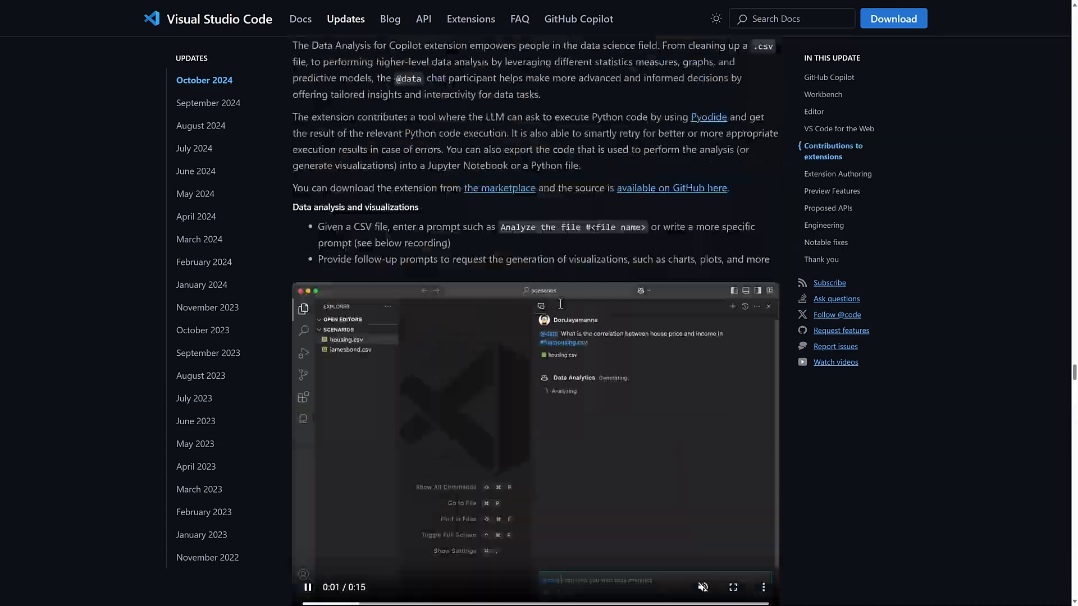
pyautogui.scroll(-3)
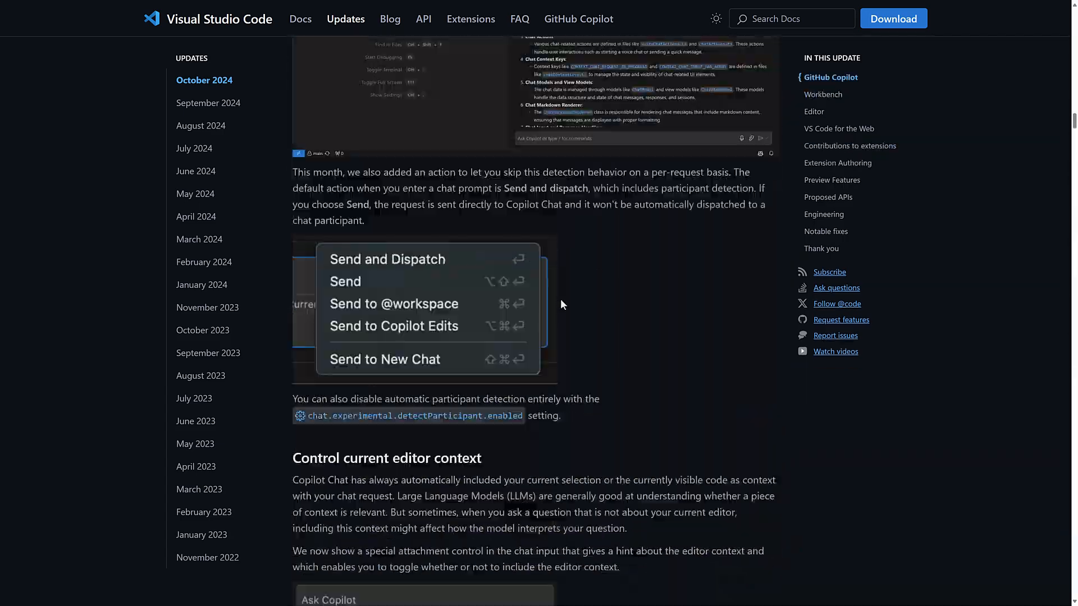
pyautogui.scroll(3)
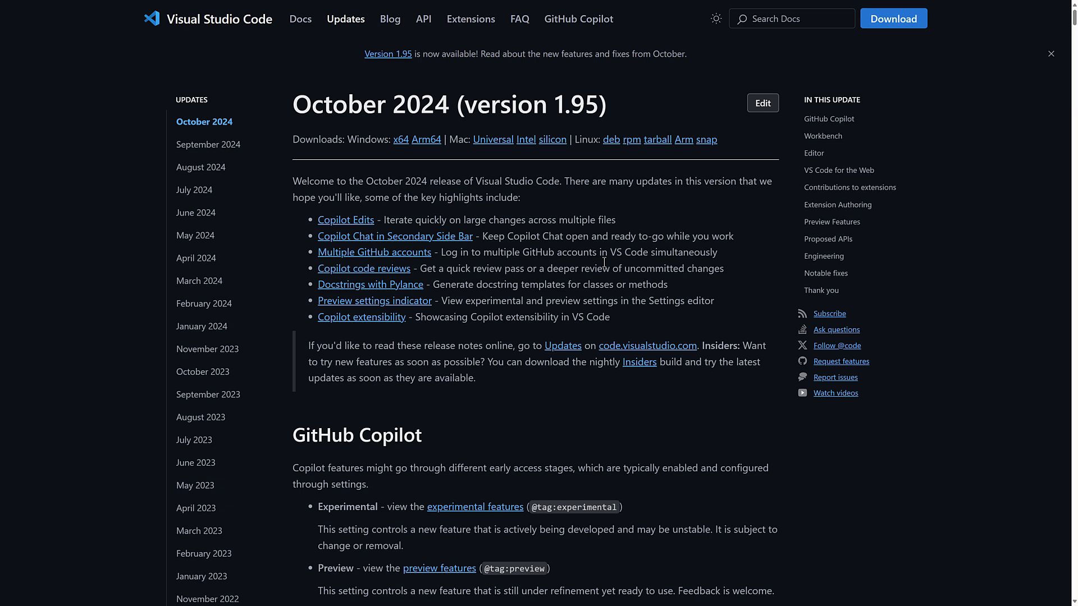